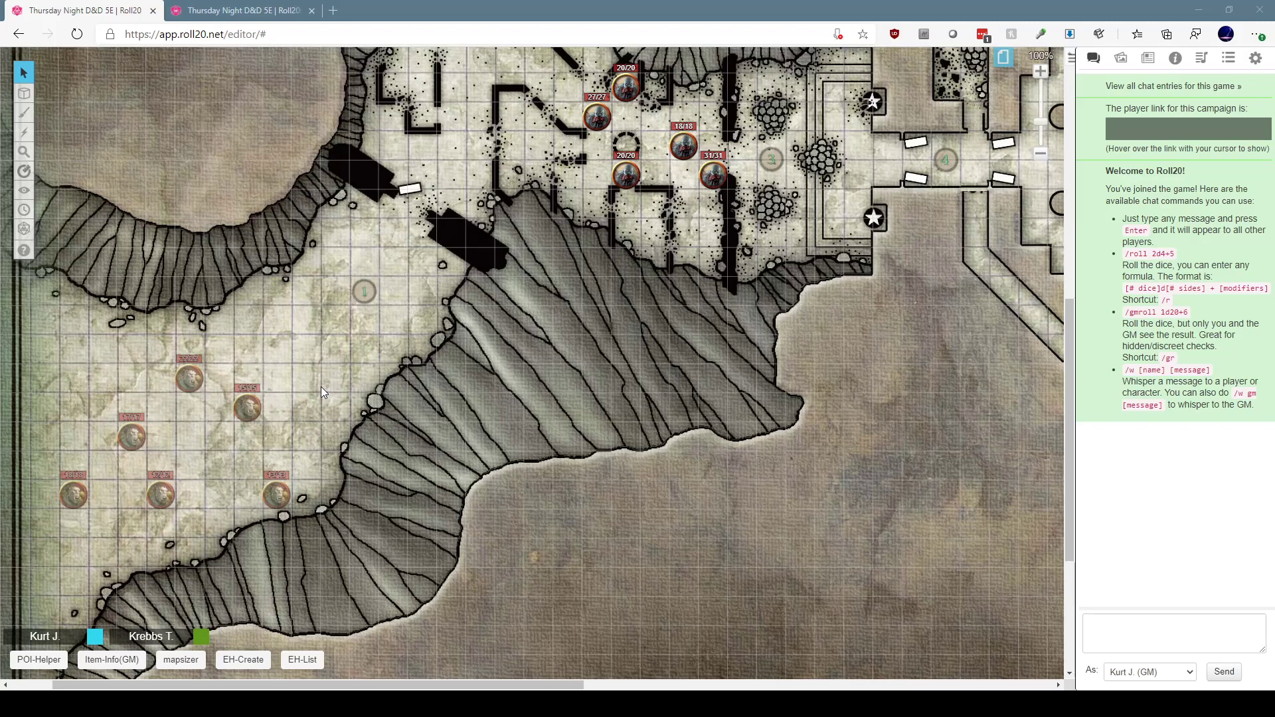
mouse_move(55, 312)
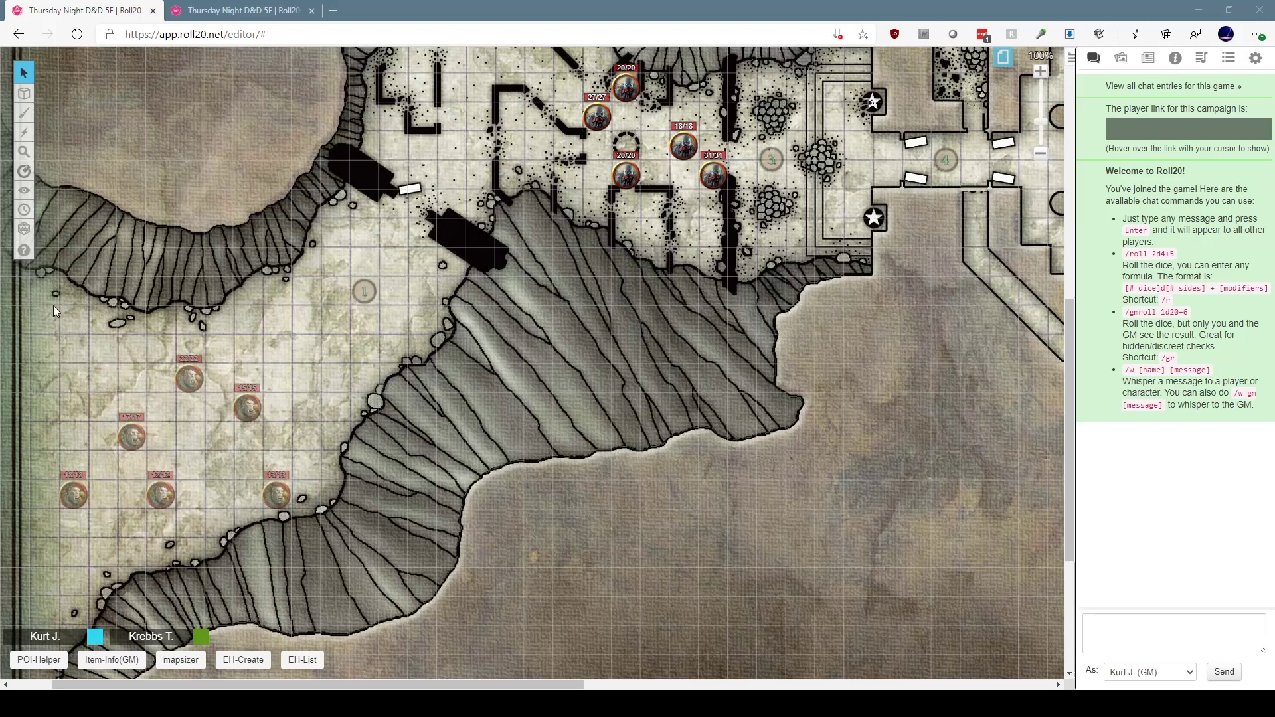
Step: Clear the orc token selection and send the Encounter Helper list command in chat
left_click(24, 93)
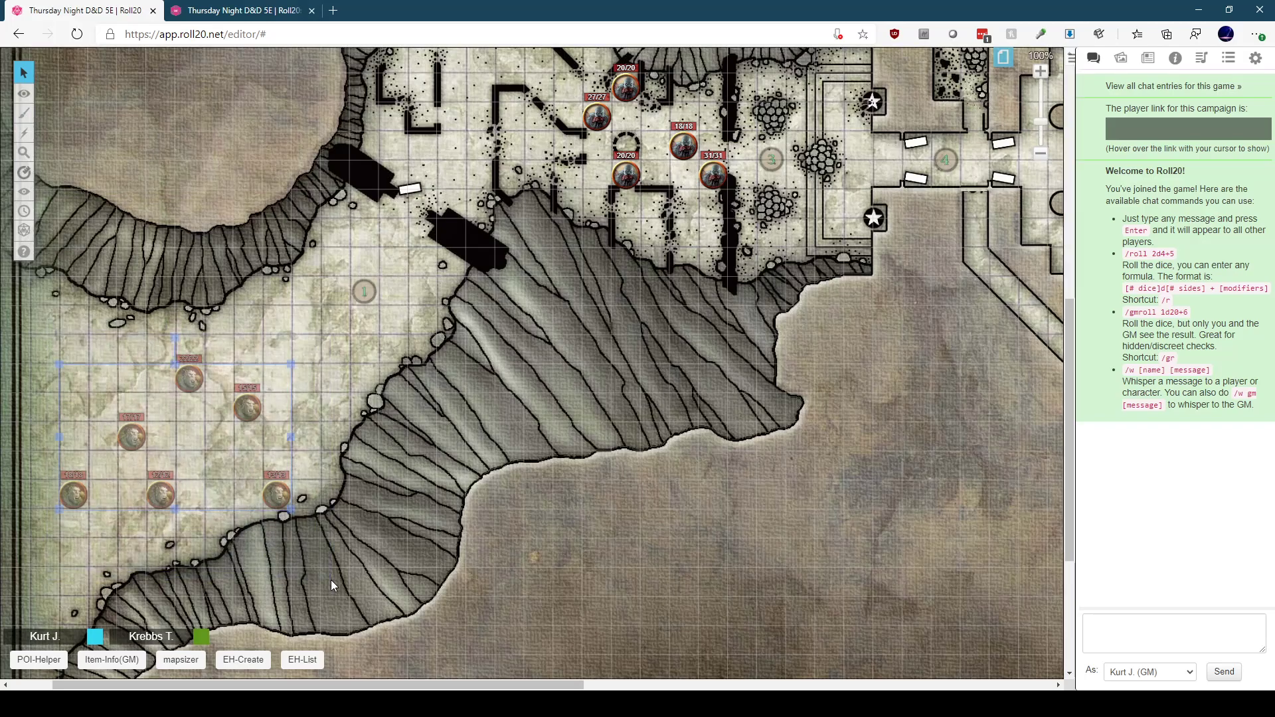
mouse_move(461, 562)
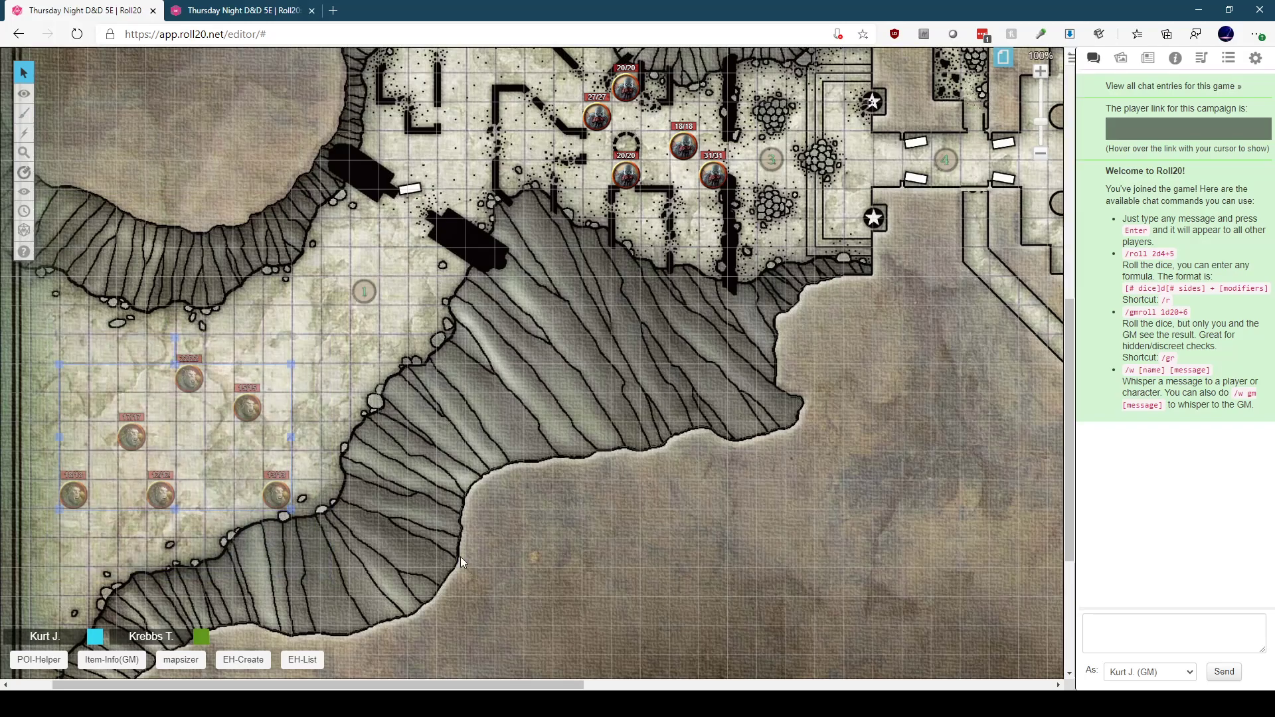
left_click(24, 93)
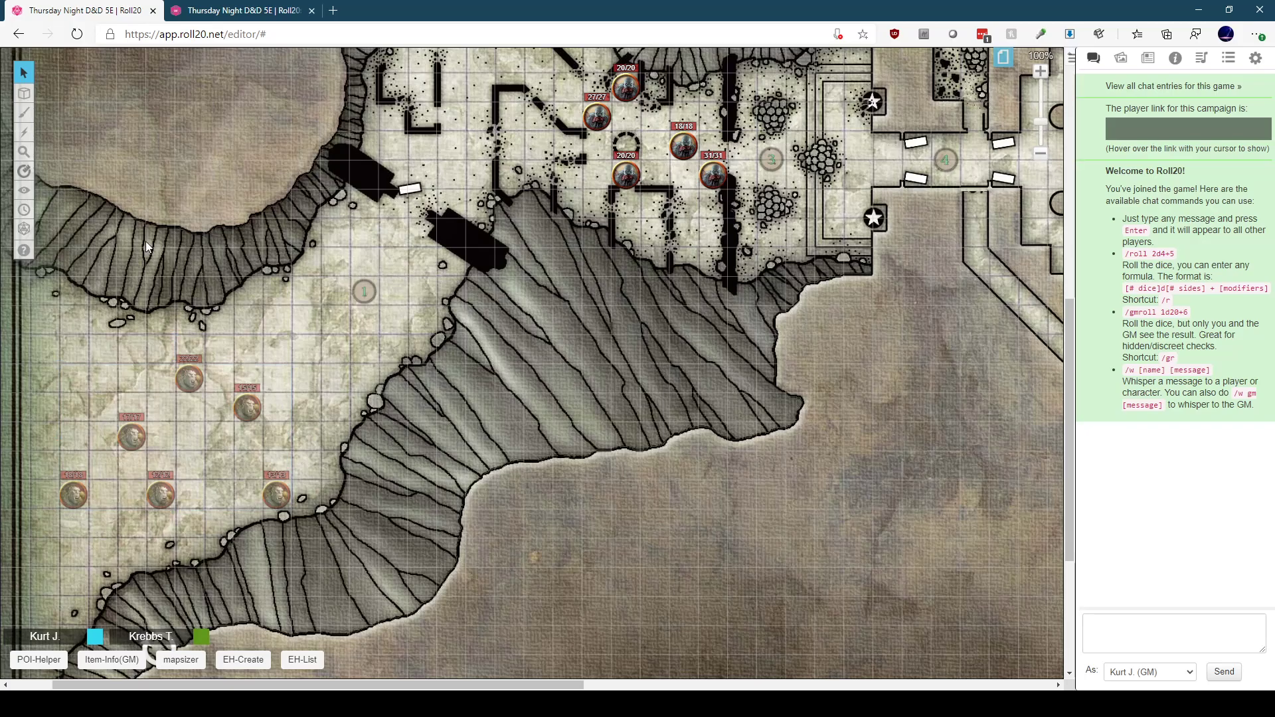
mouse_move(144, 302)
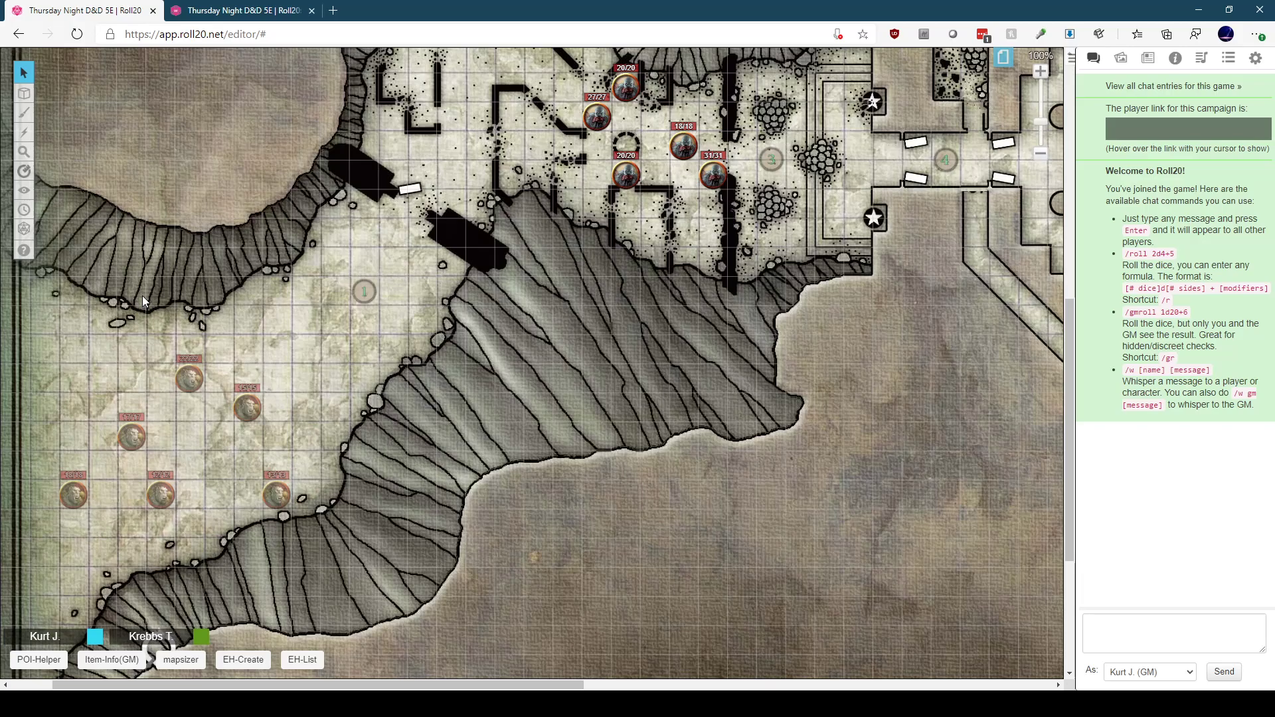
mouse_move(156, 298)
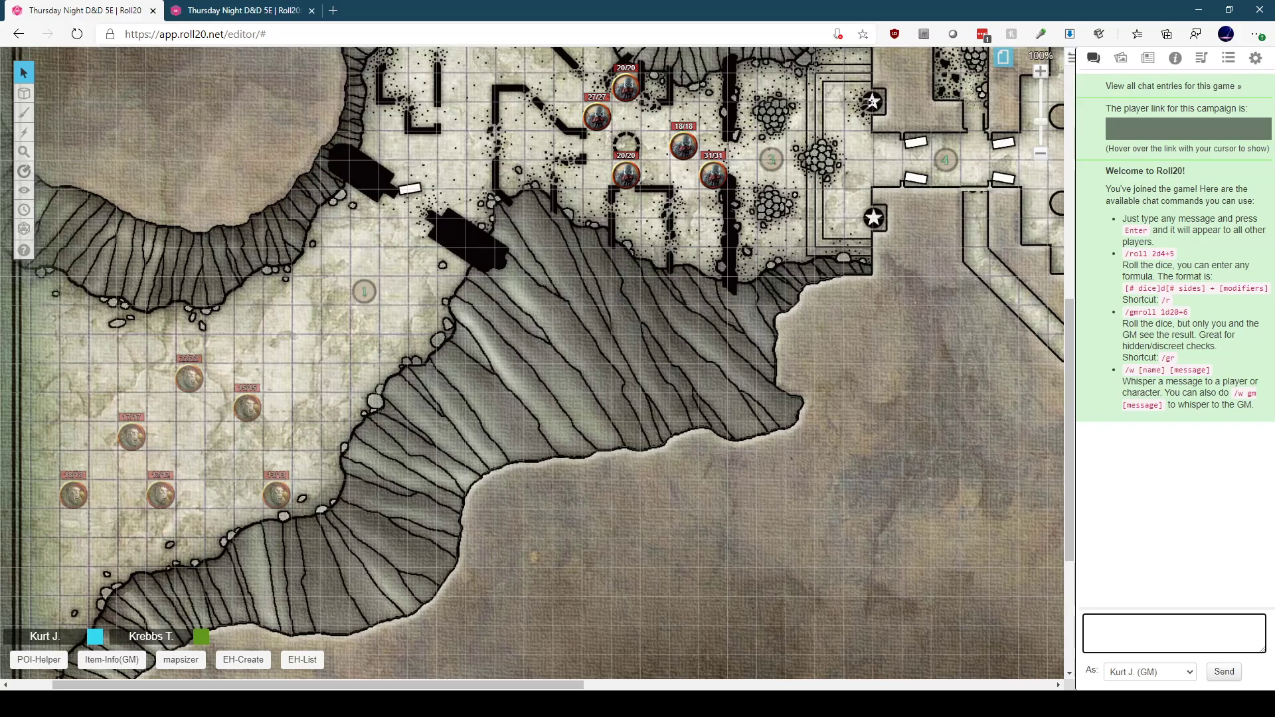
type("le")
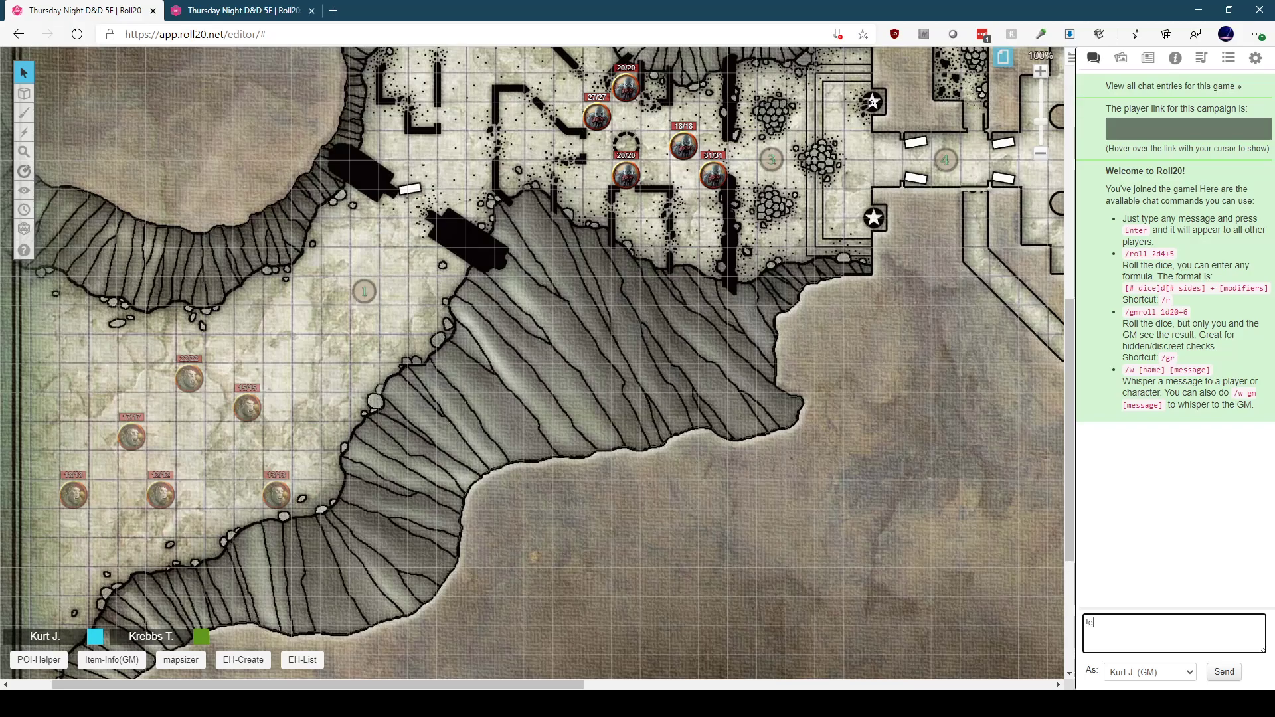
type("h")
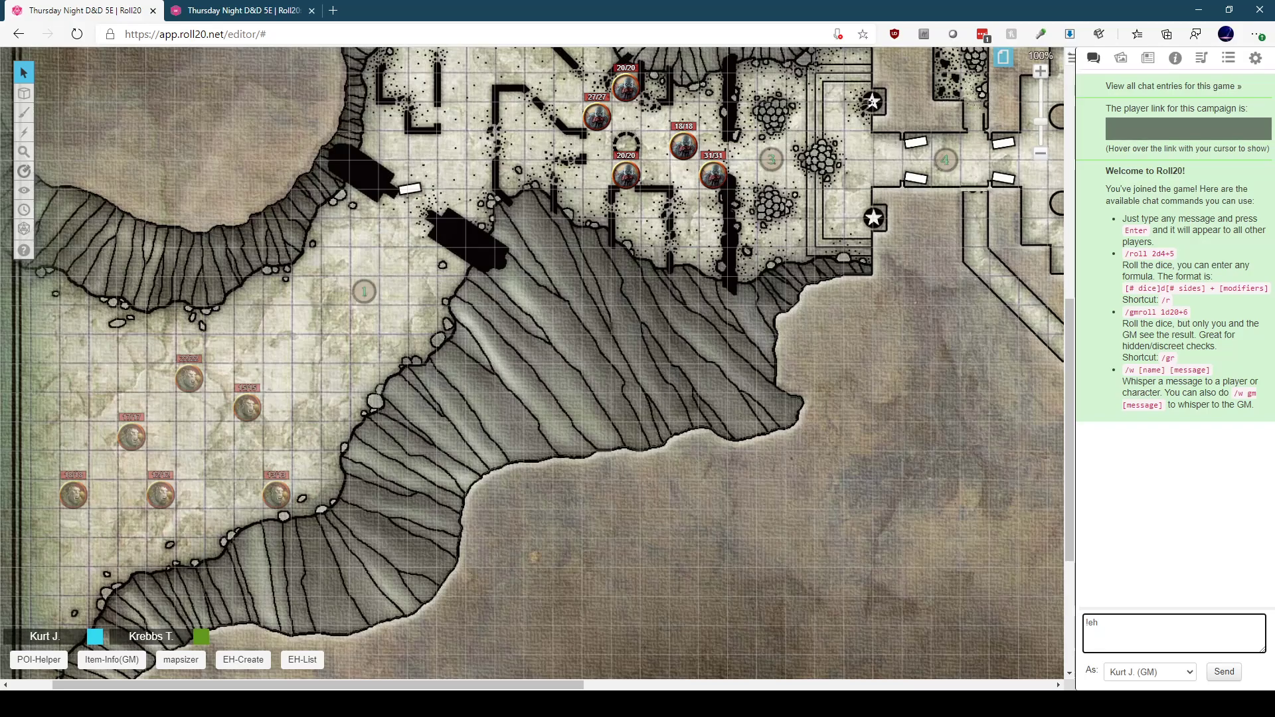
type("lis")
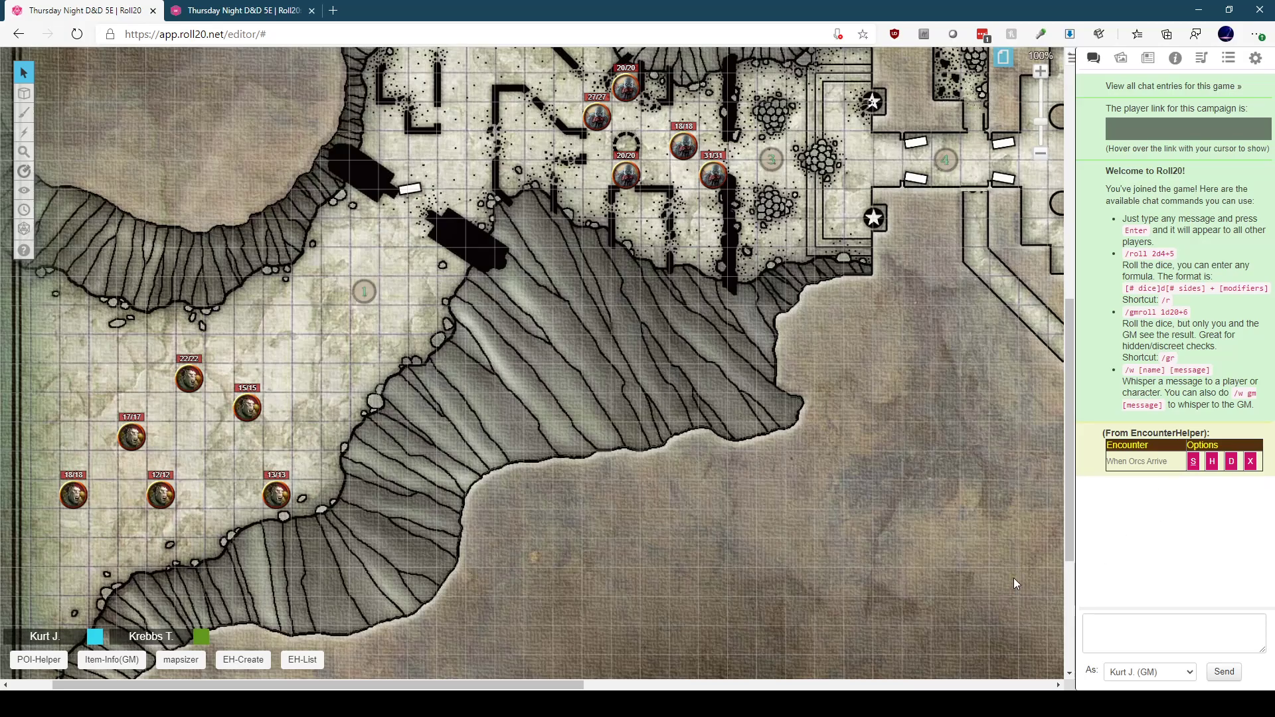
mouse_move(505, 536)
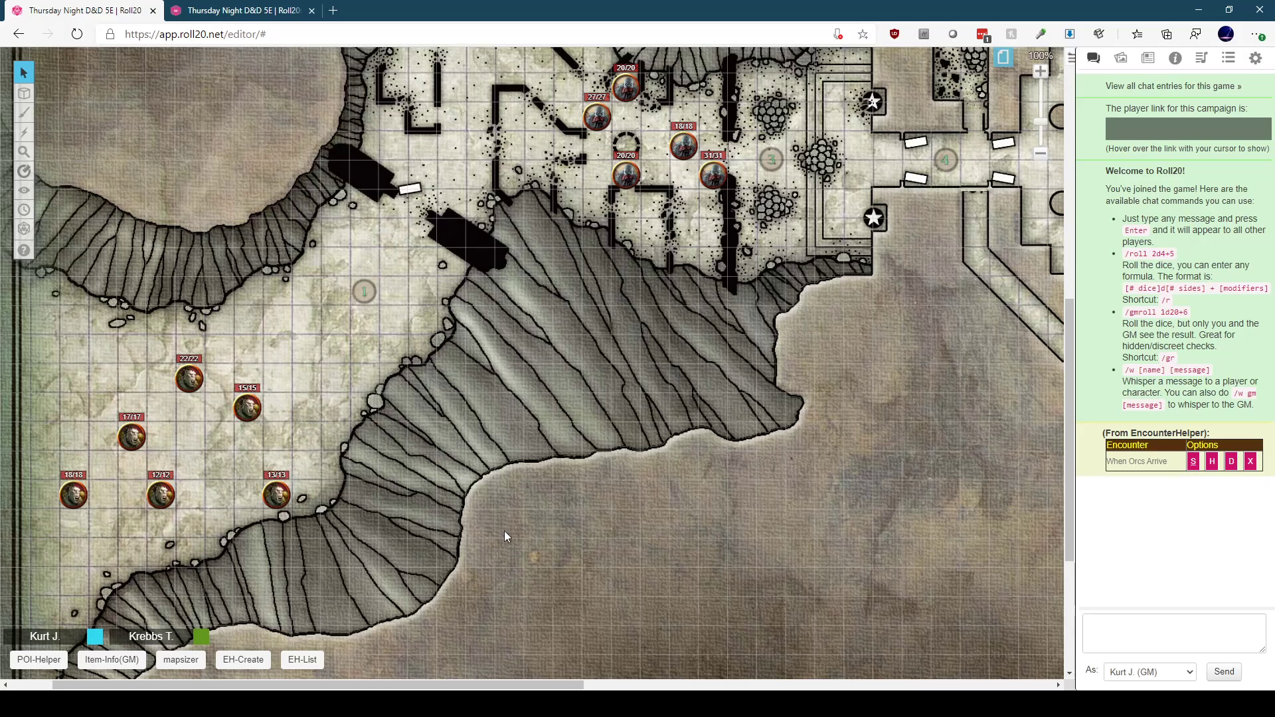
mouse_move(1209, 544)
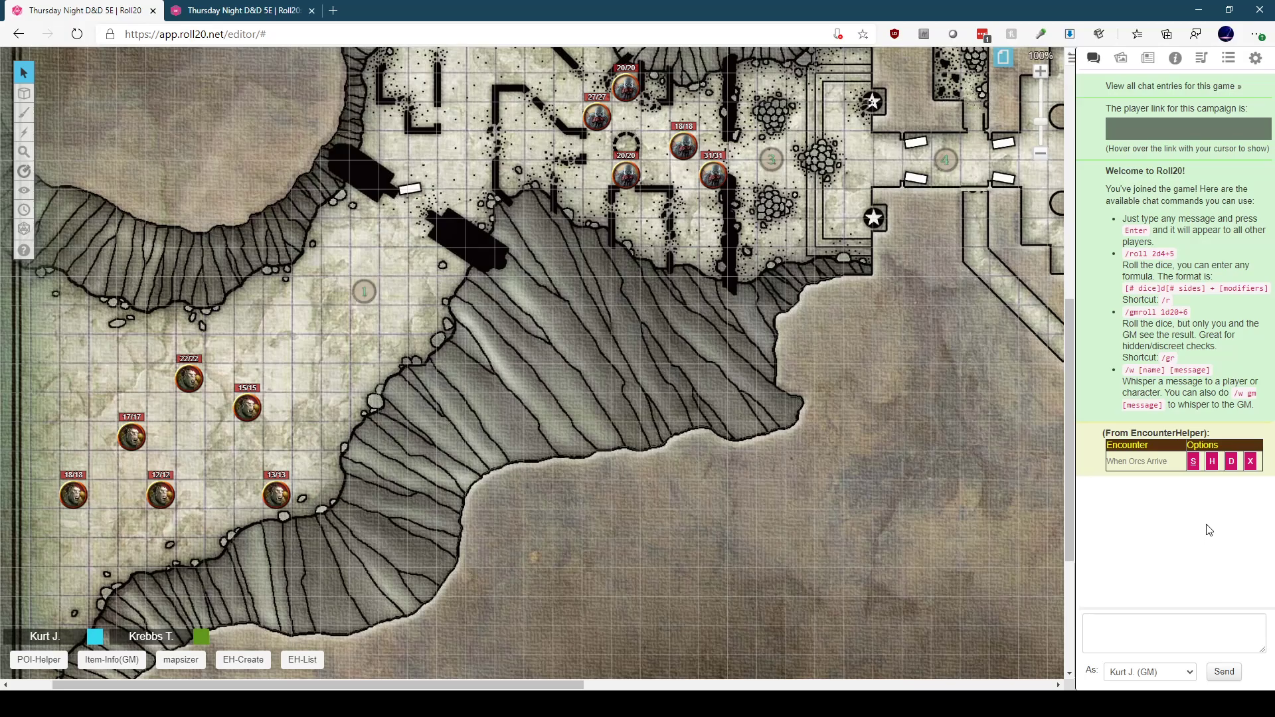
mouse_move(1211, 461)
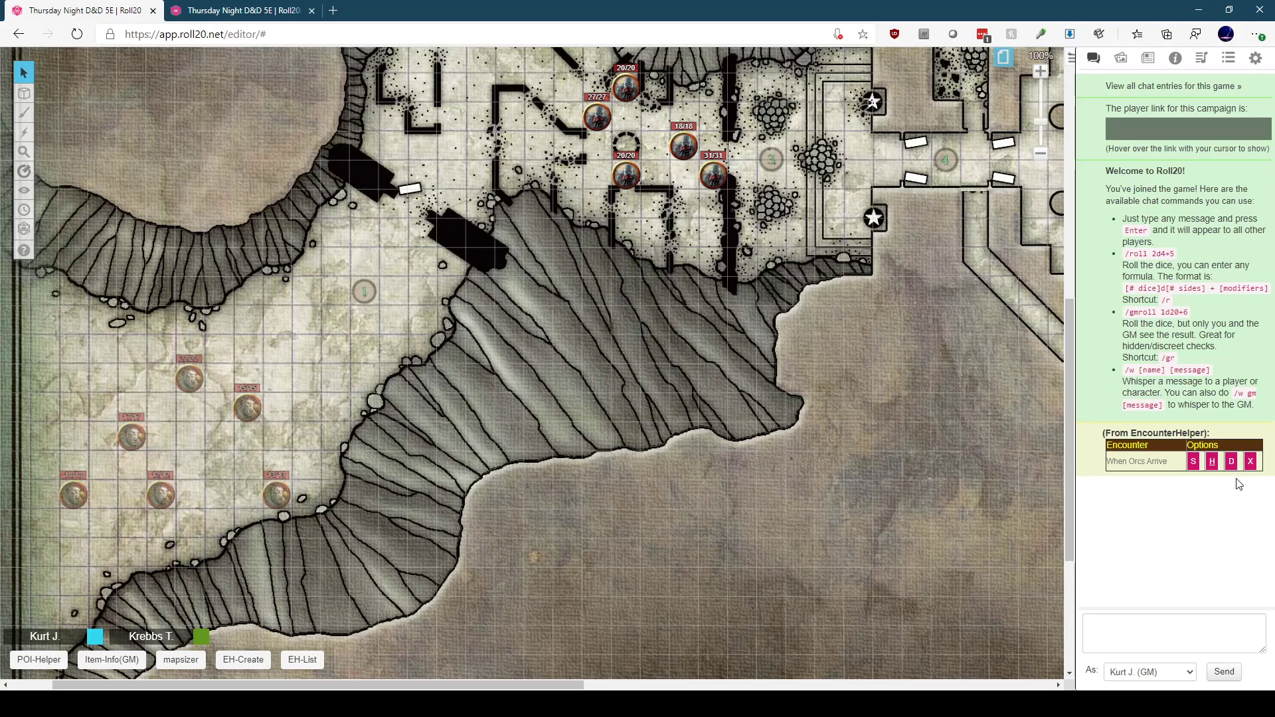
Step: Display the When Orcs Arrive token list with the six orcs' HP and AC
left_click(1192, 461)
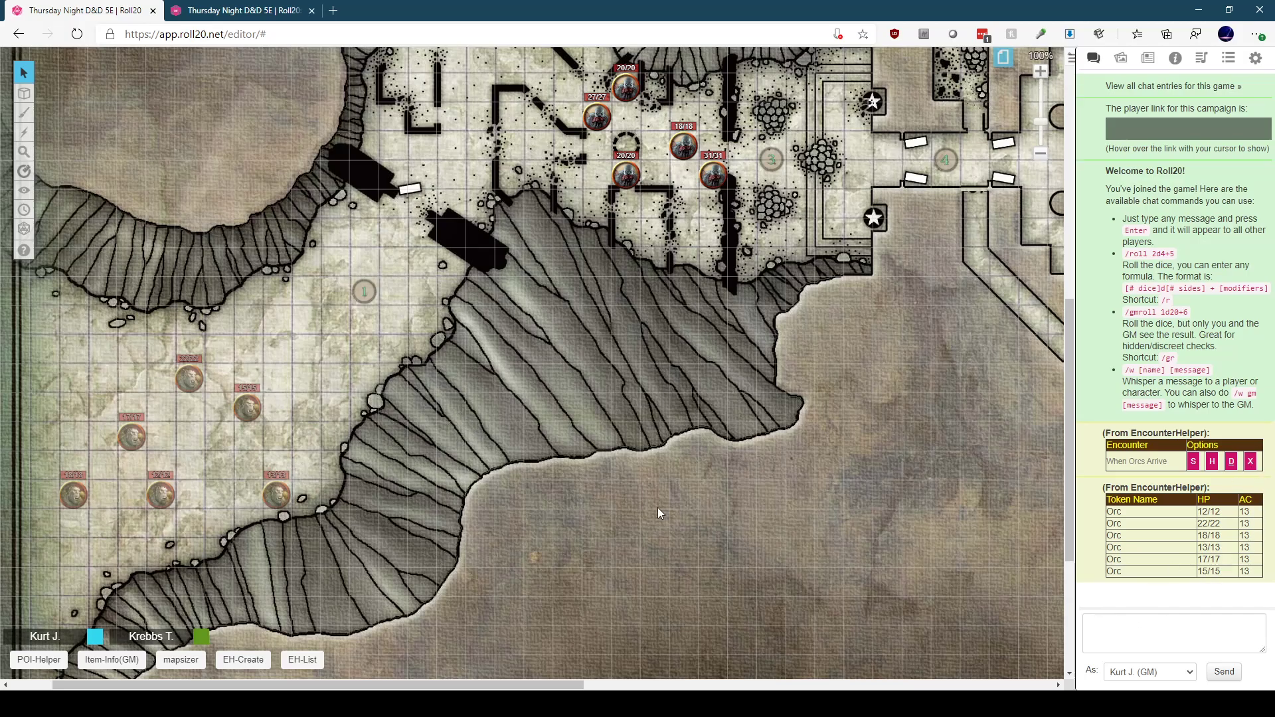
mouse_move(1010, 623)
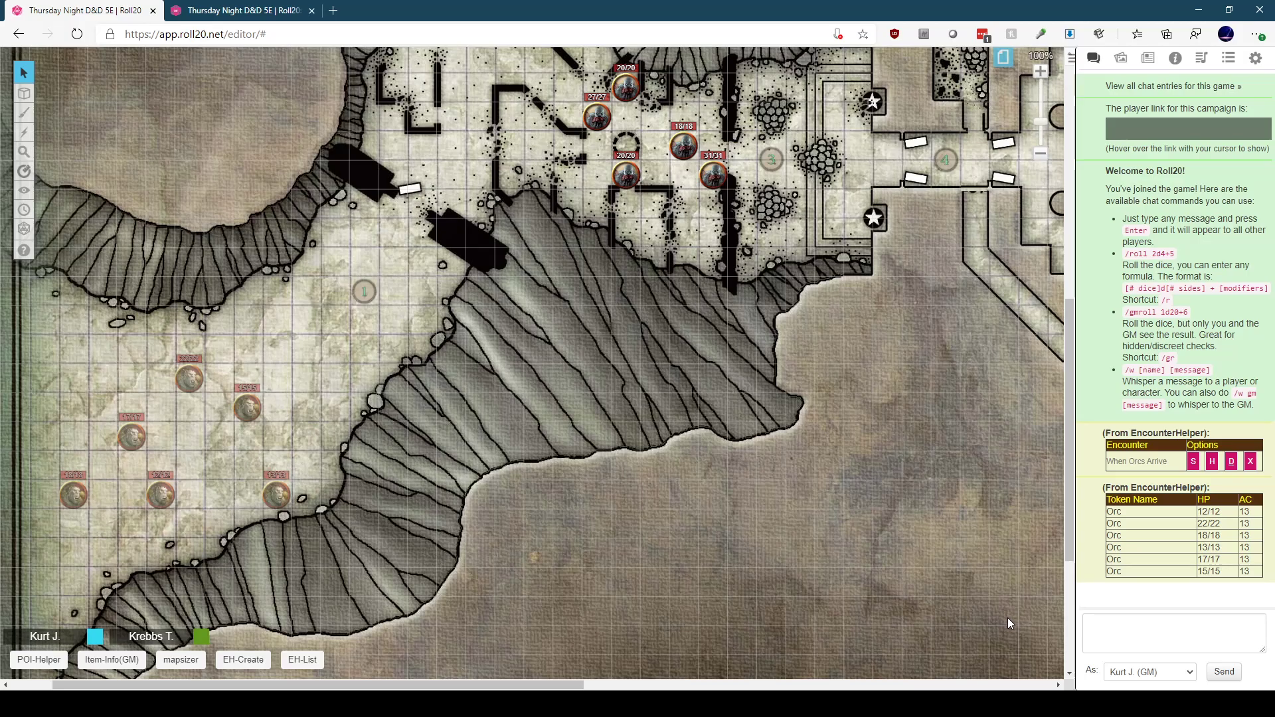
mouse_move(757, 582)
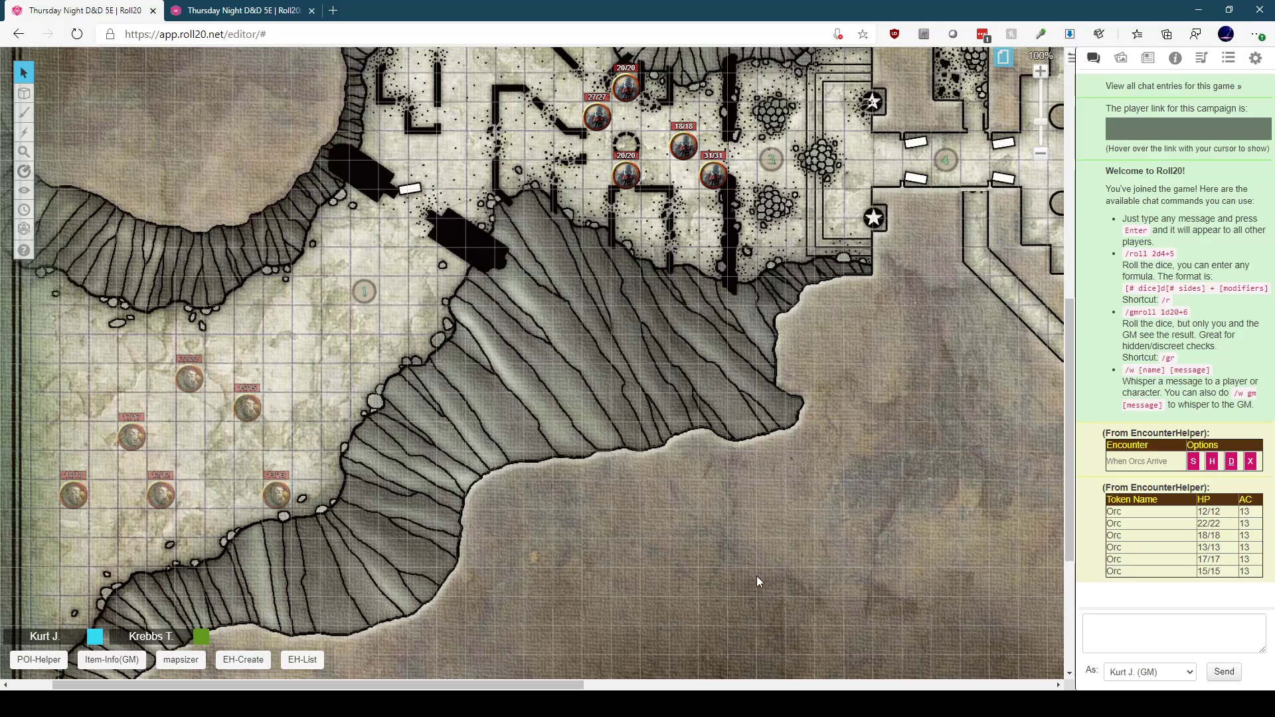
mouse_move(438, 520)
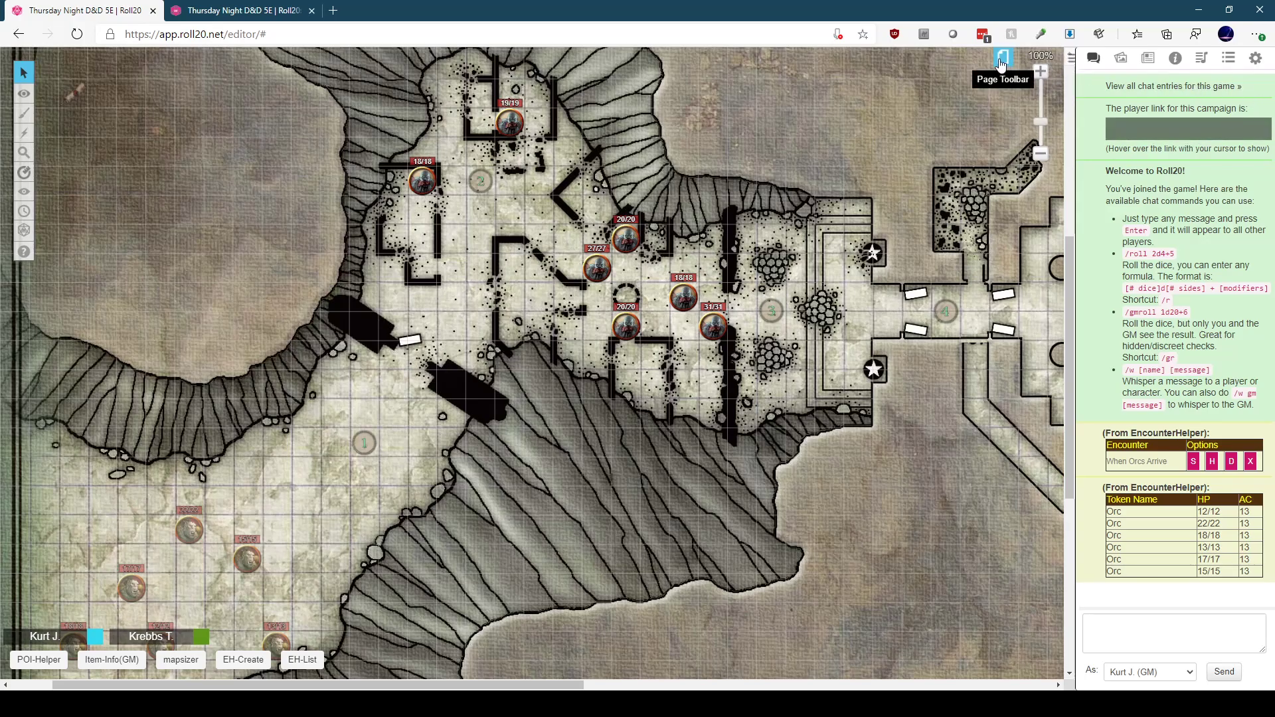
left_click(1002, 58)
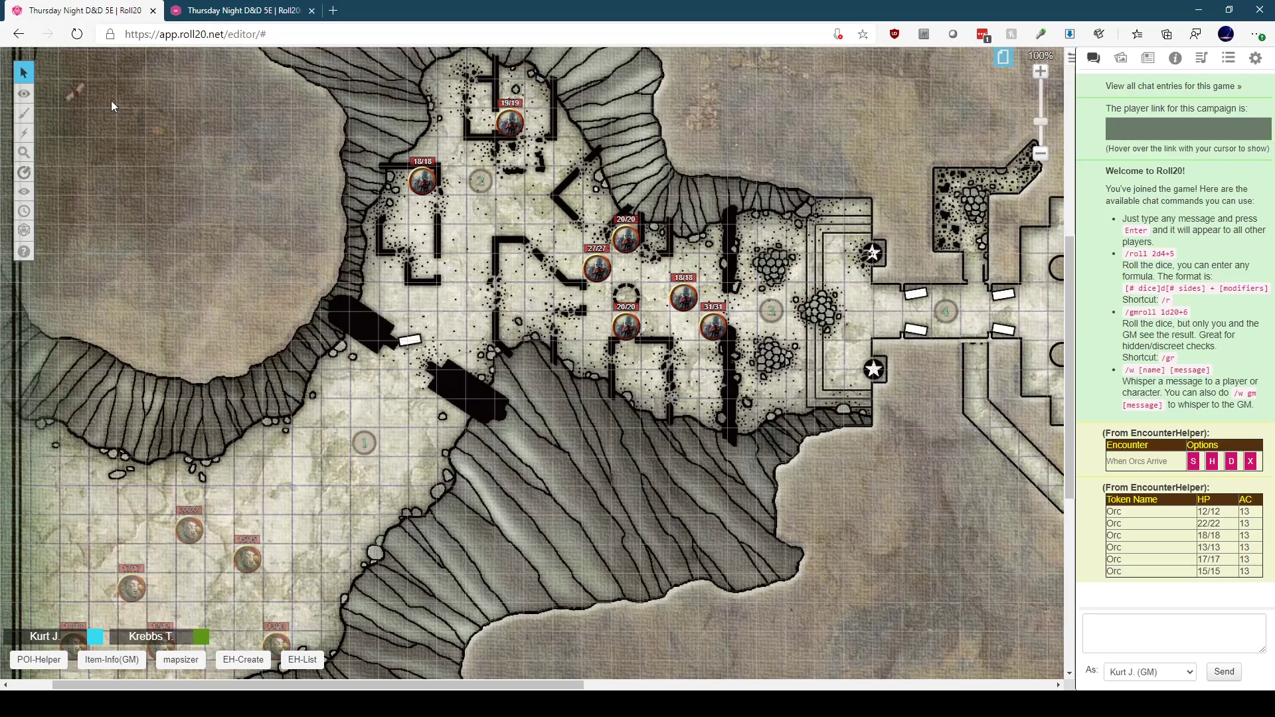
mouse_move(80, 169)
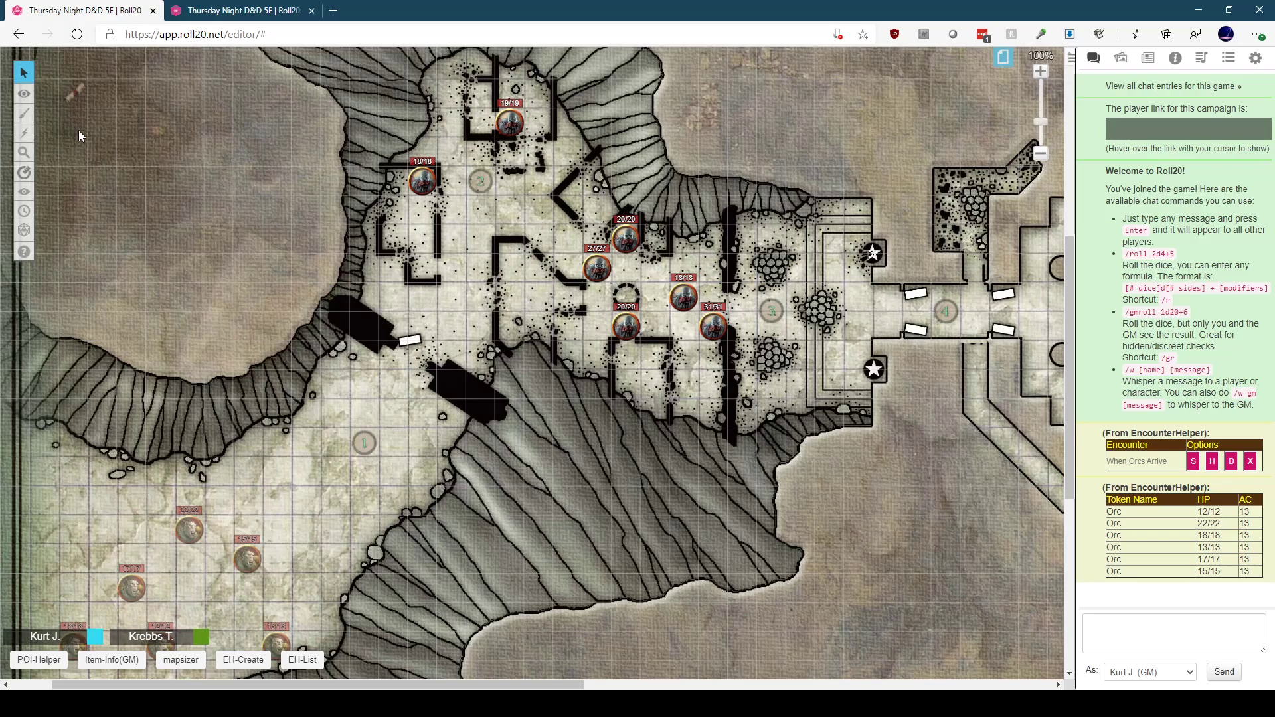
mouse_move(77, 109)
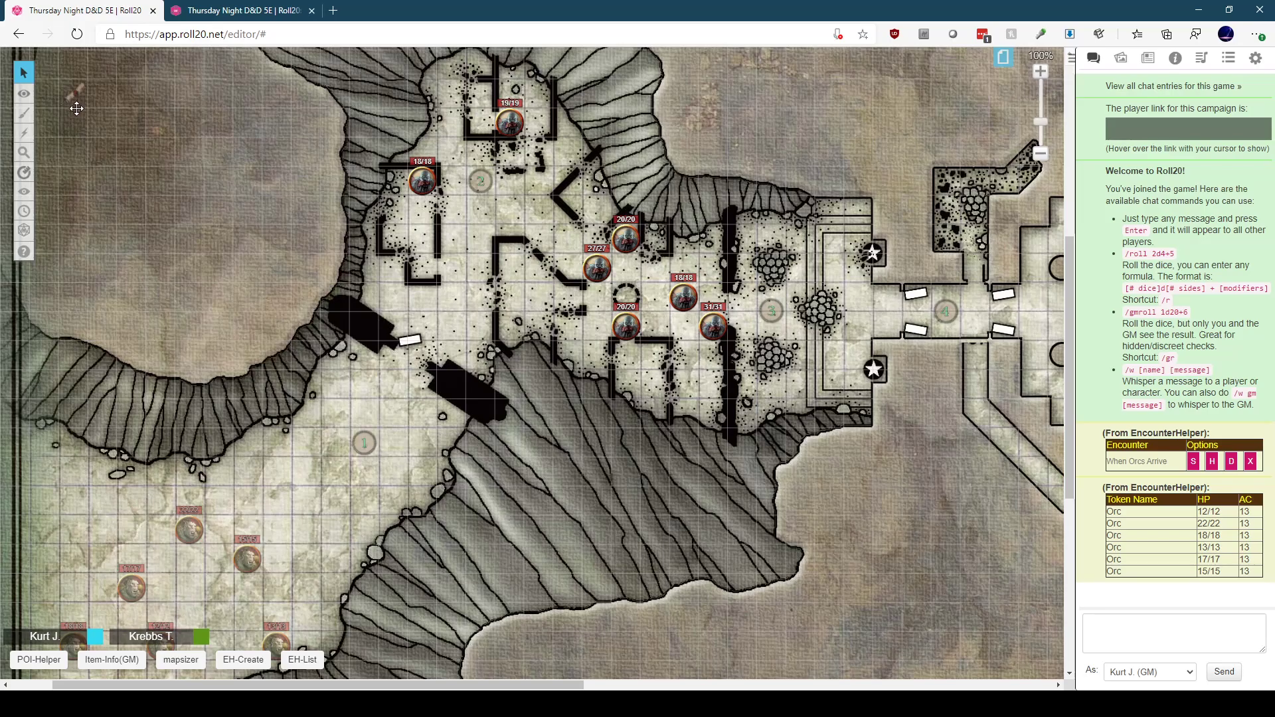
mouse_move(77, 114)
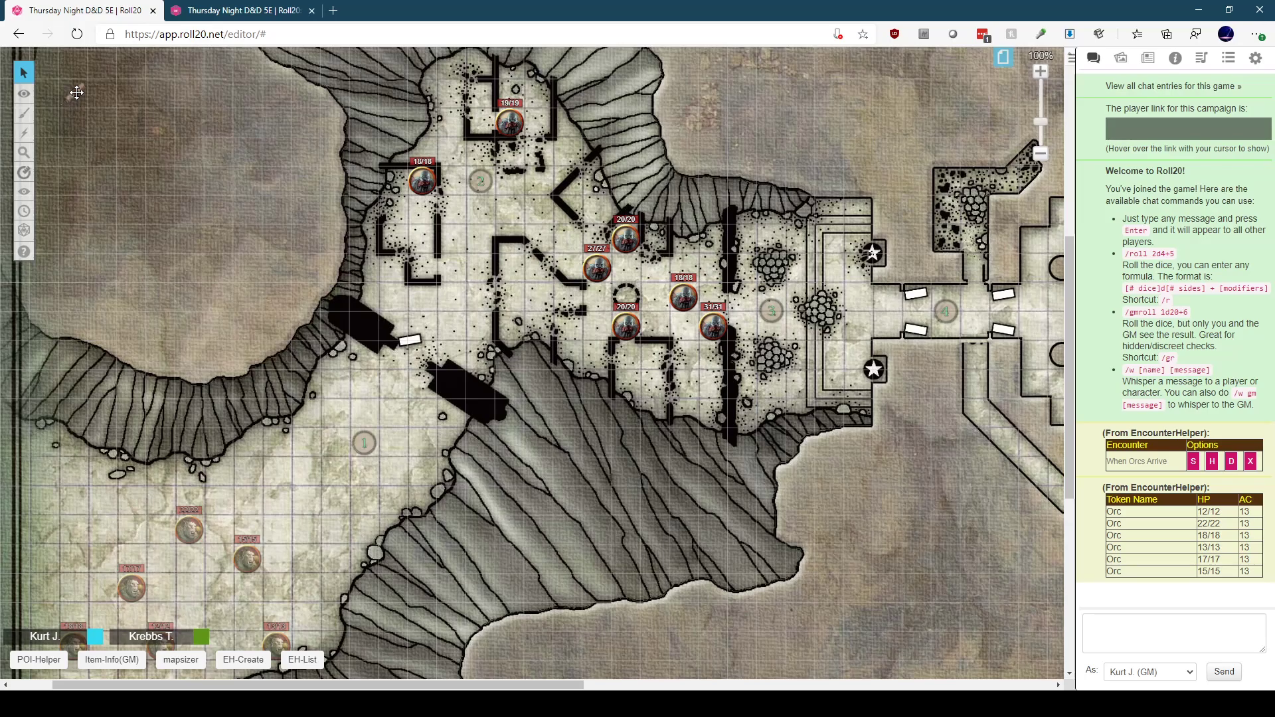
Step: Inspect the Encounter Token's GM Notes data, then cancel the Edit Token dialog
double_click(73, 84)
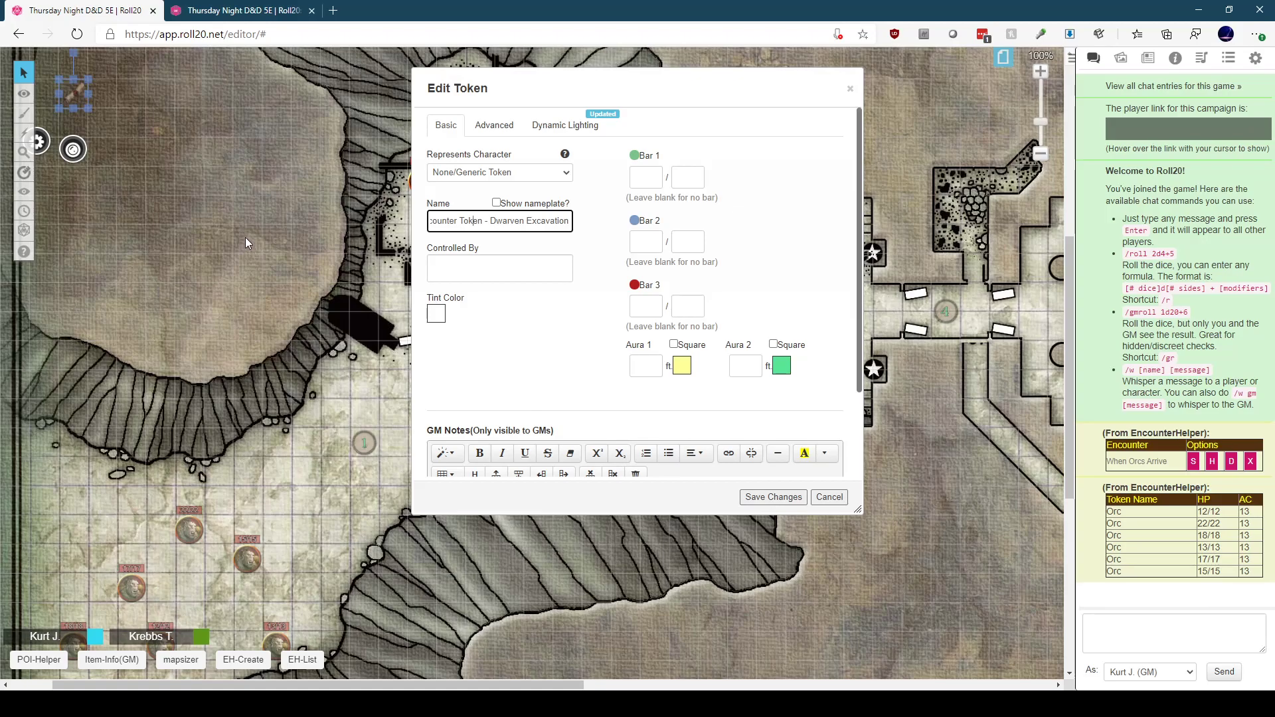
mouse_move(279, 249)
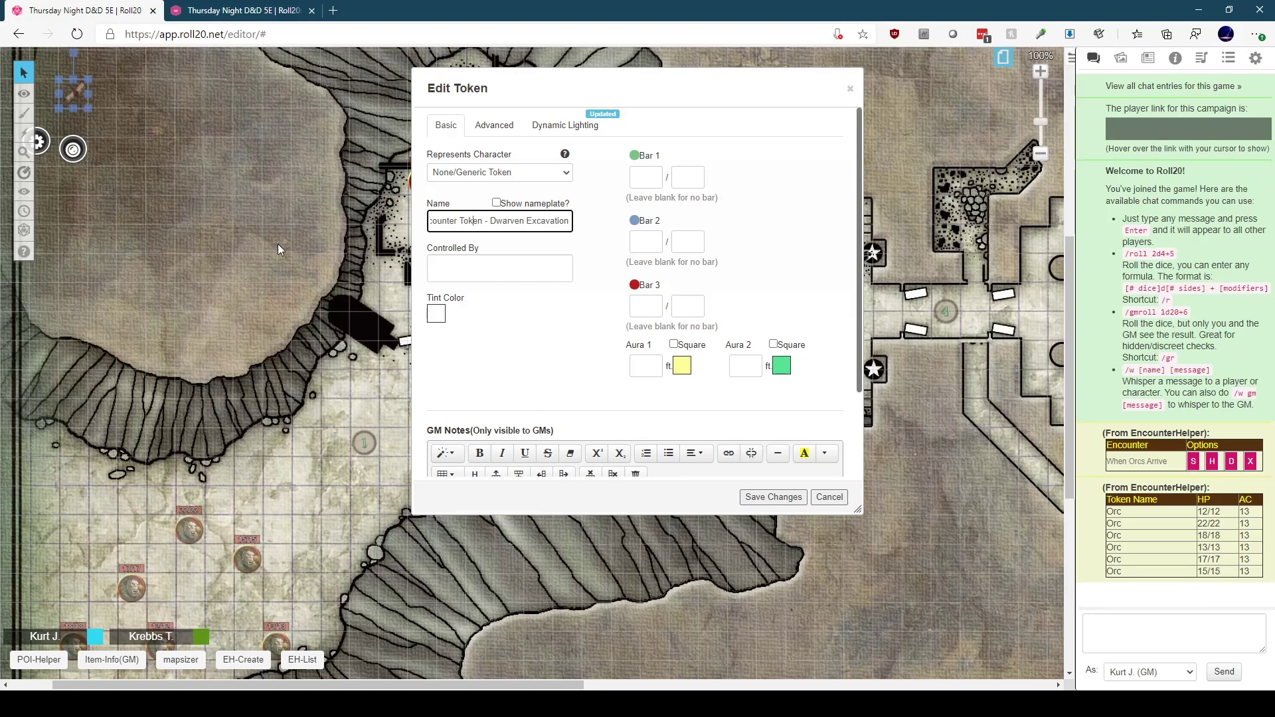
mouse_move(864, 171)
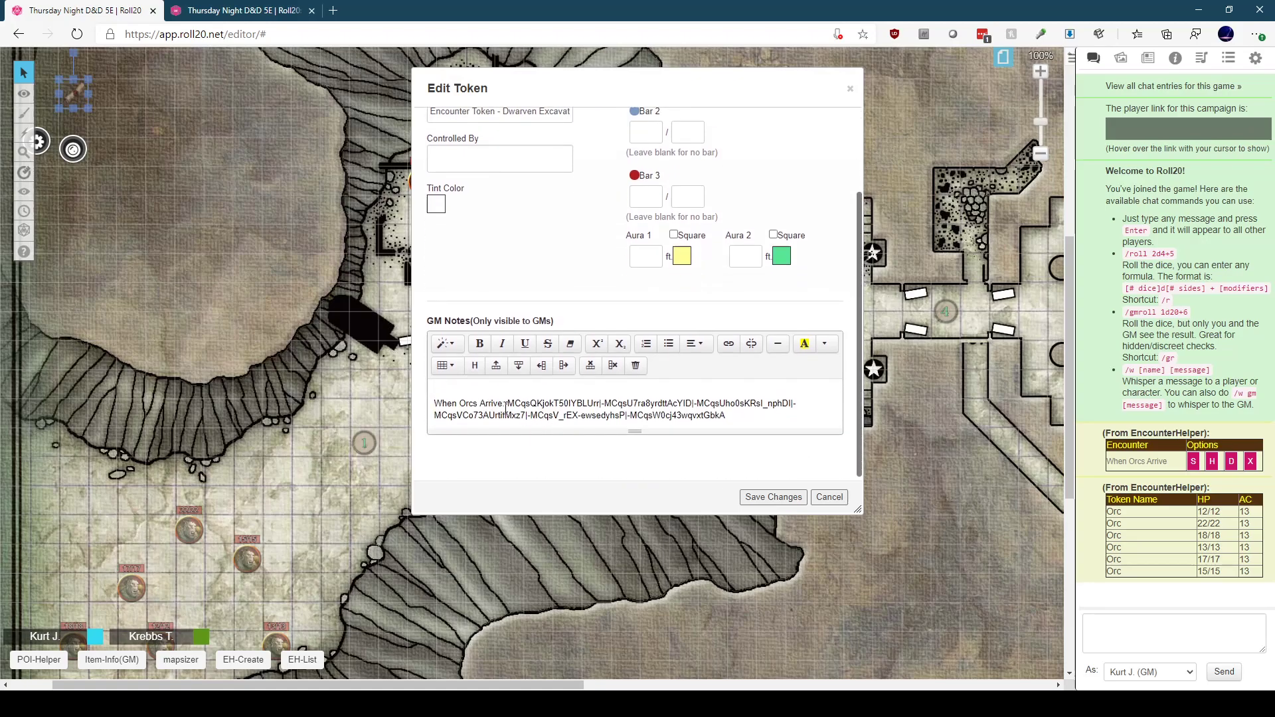
double_click(444, 402)
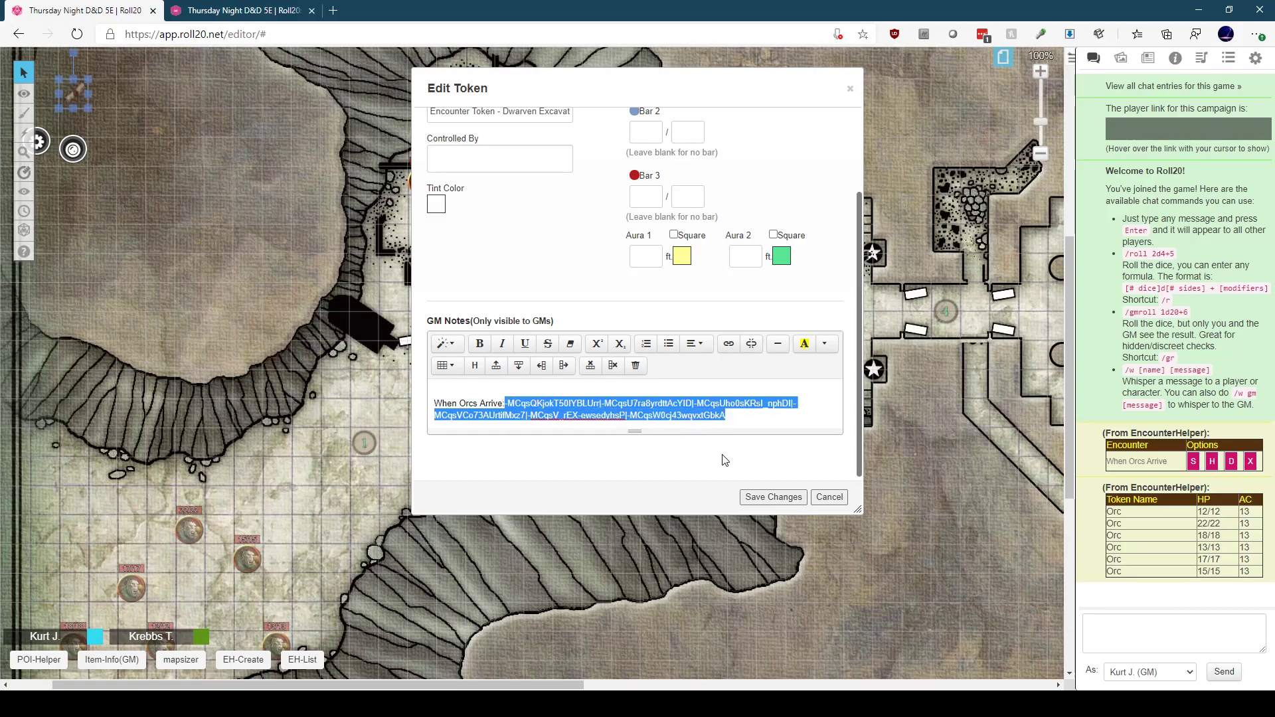
left_click(829, 497)
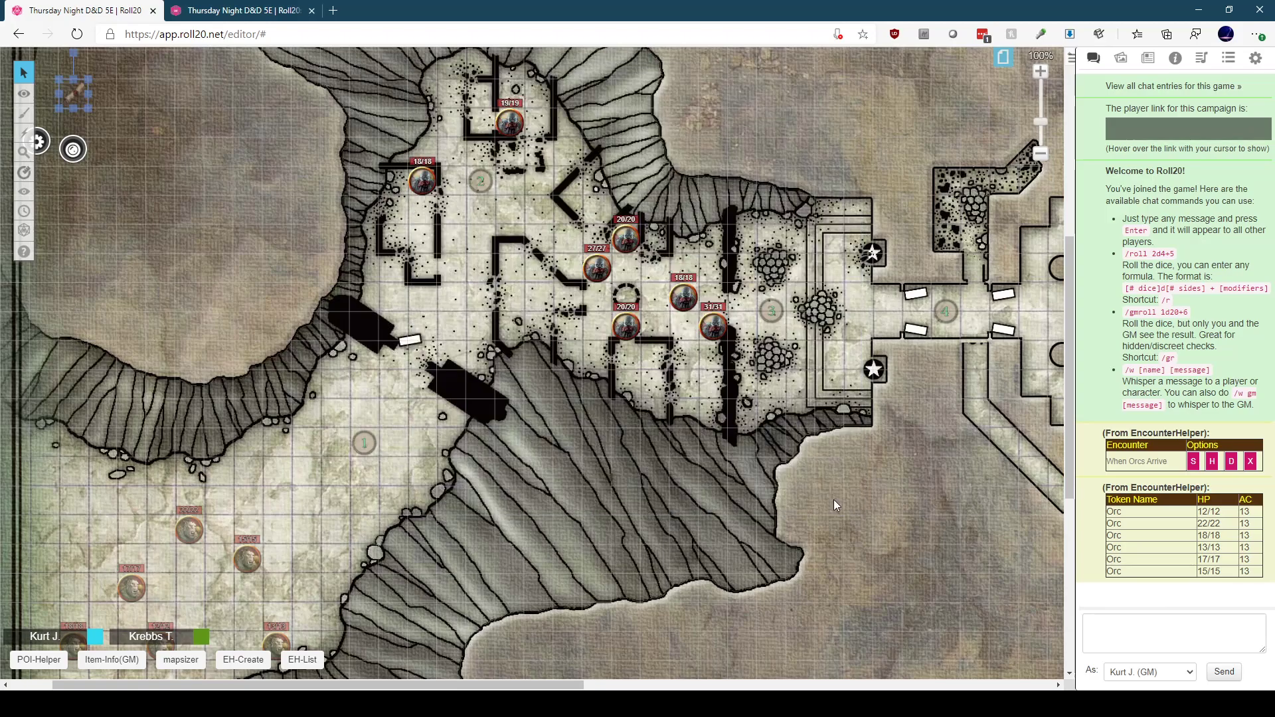
mouse_move(104, 279)
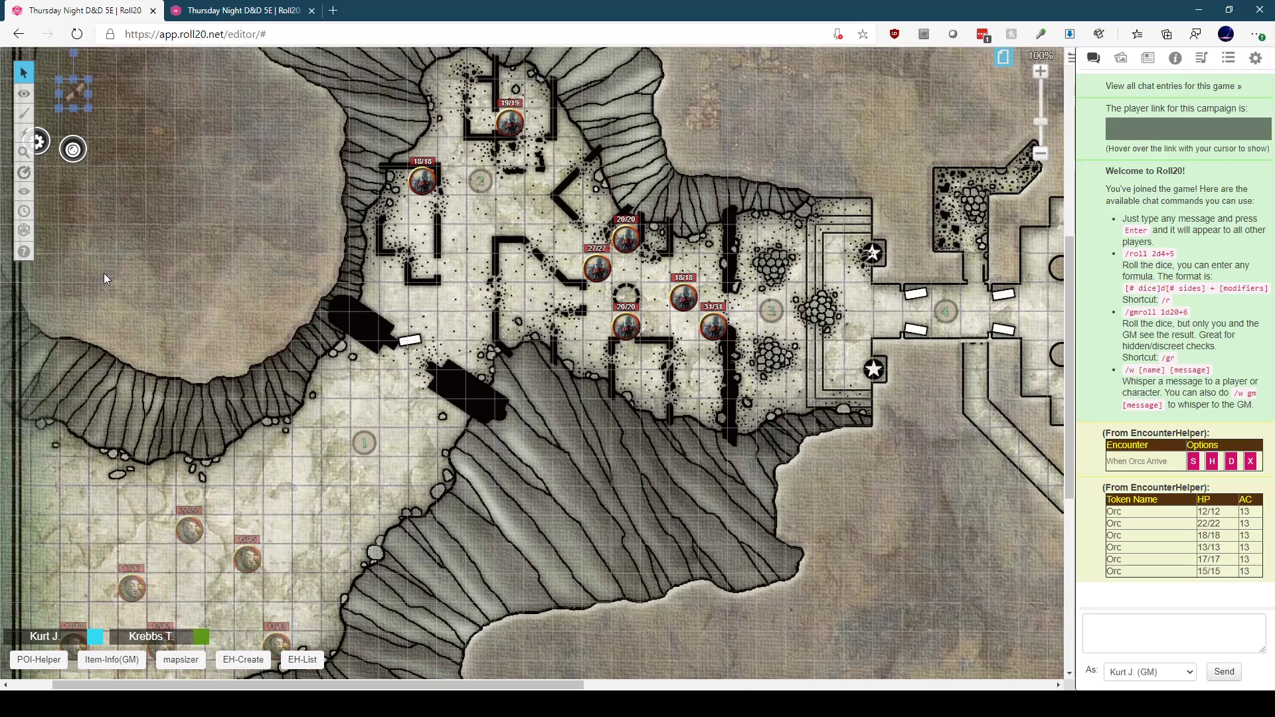
Step: Box-select the five monster tokens in the central chamber
left_click(24, 93)
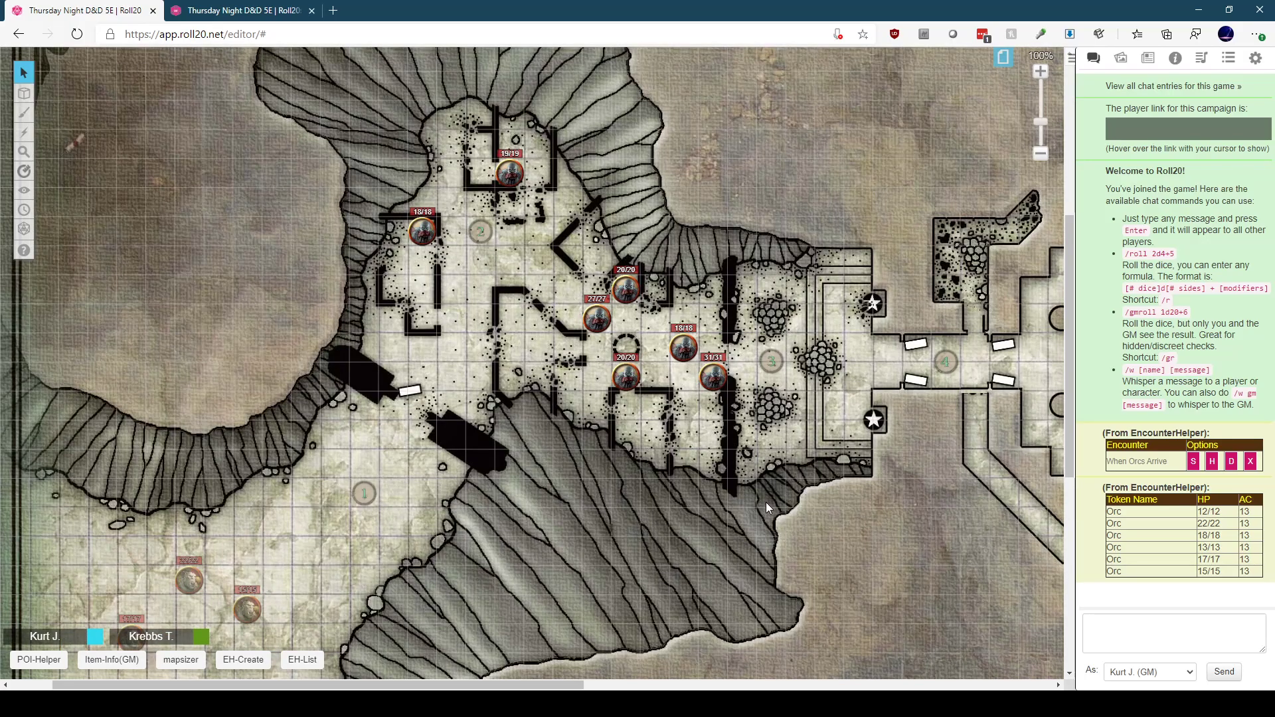
mouse_move(765, 504)
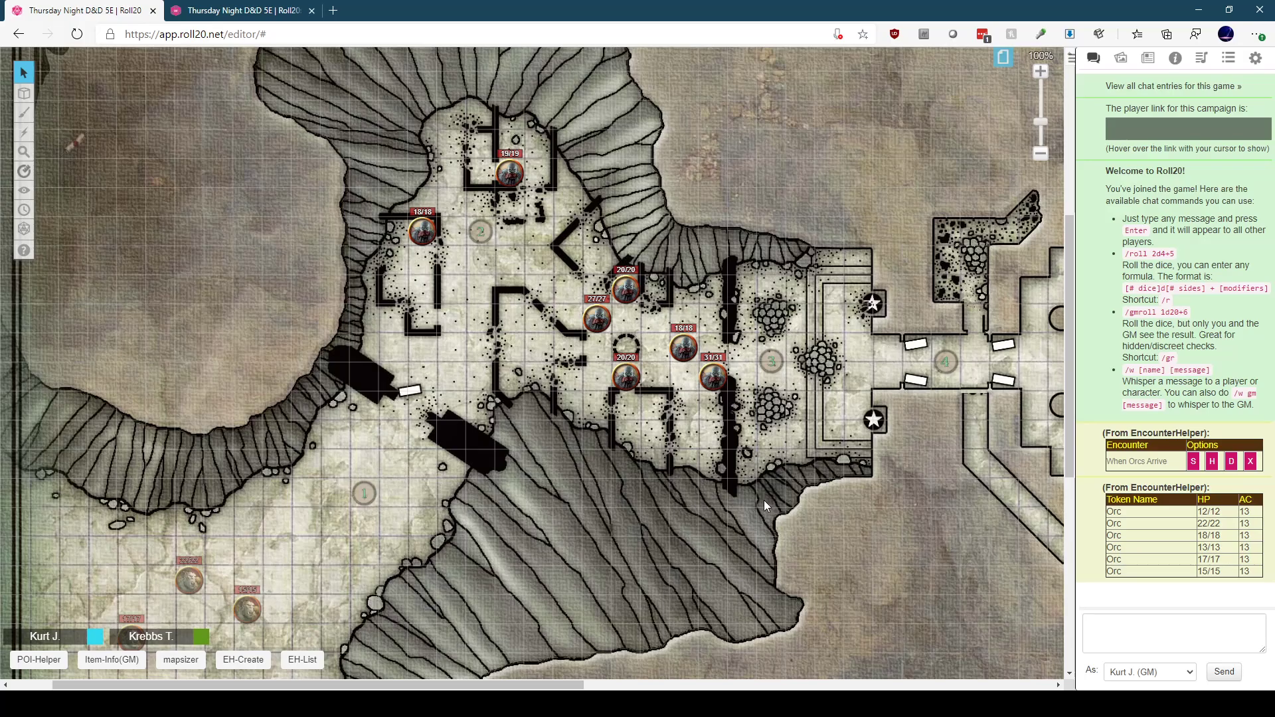
mouse_move(774, 556)
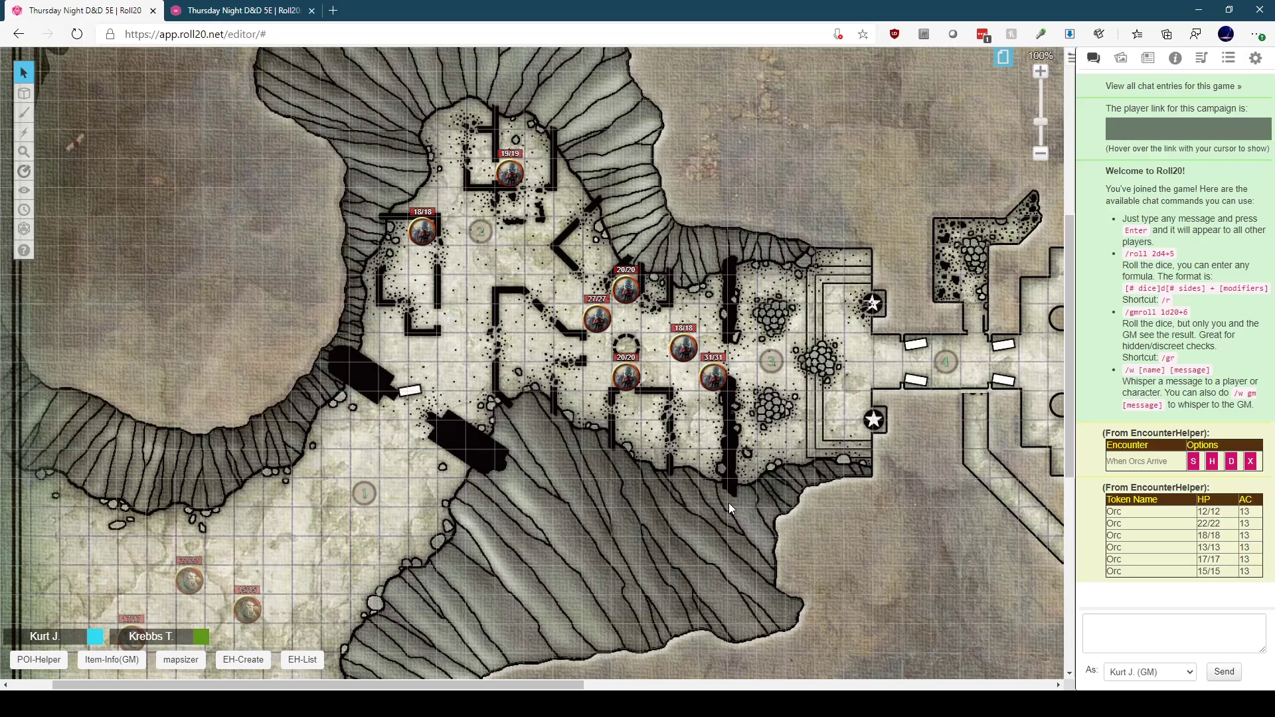
mouse_move(457, 290)
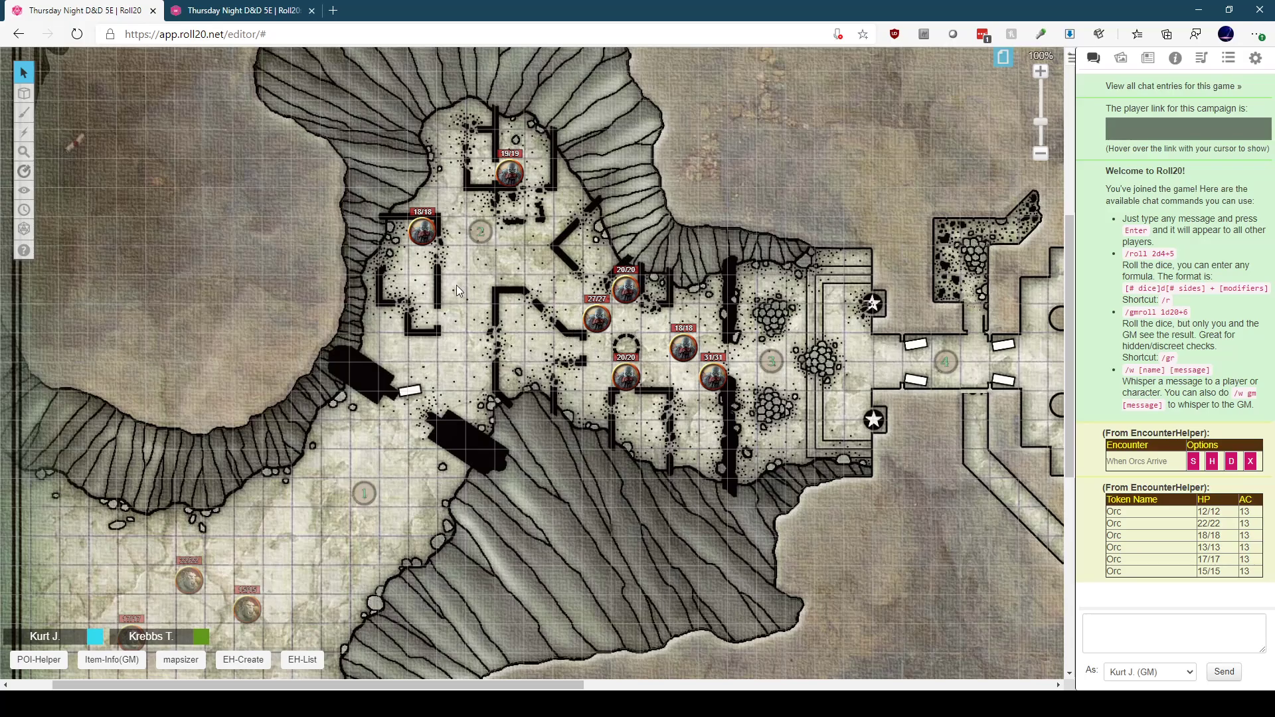
mouse_move(511, 267)
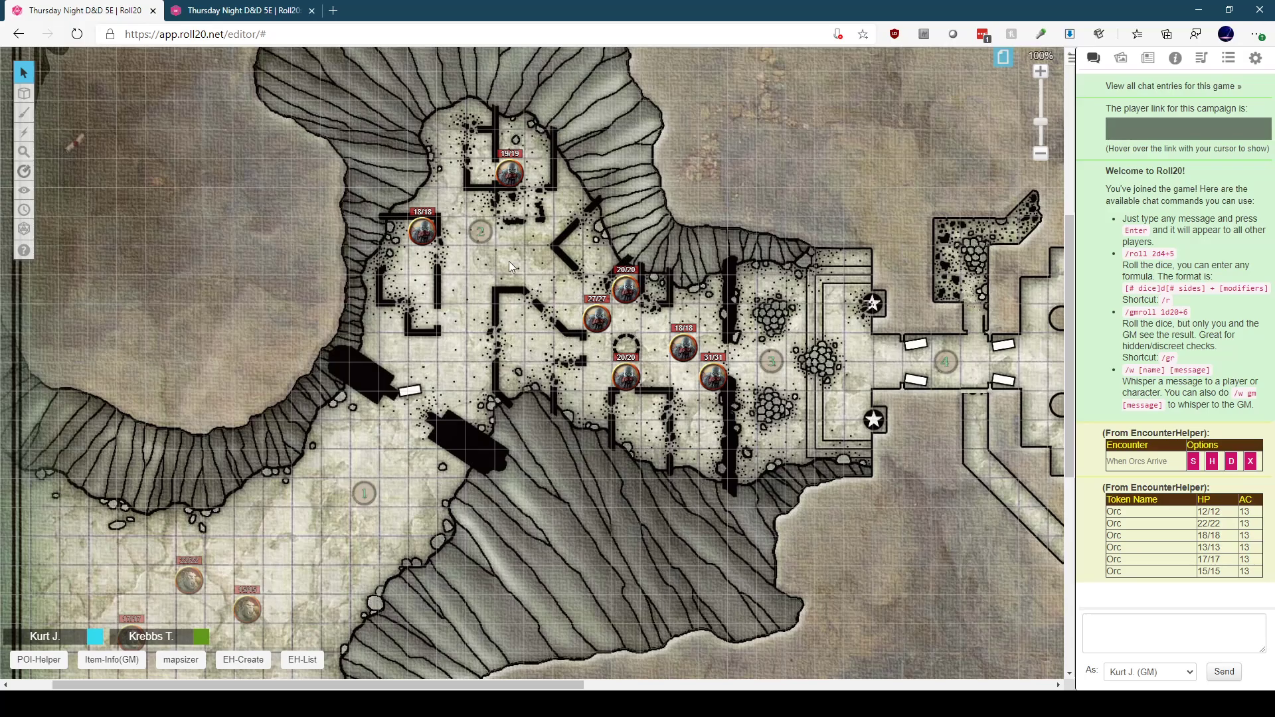
mouse_move(588, 167)
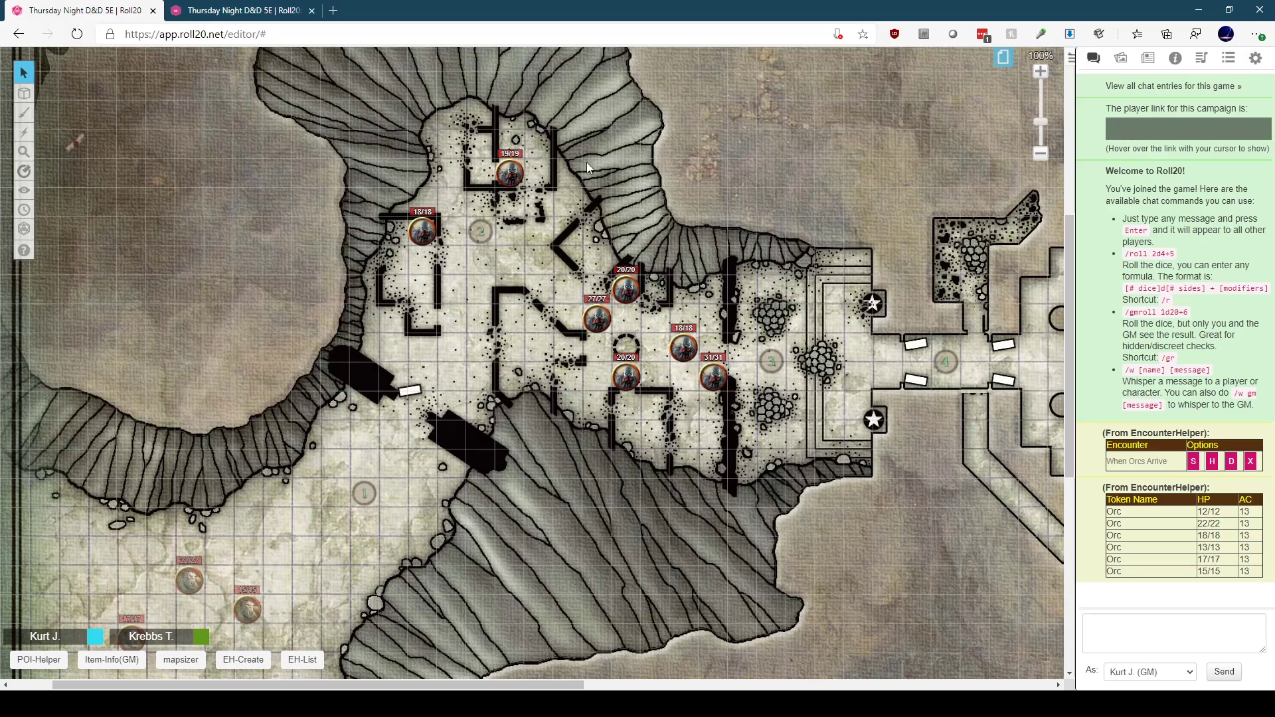
mouse_move(565, 253)
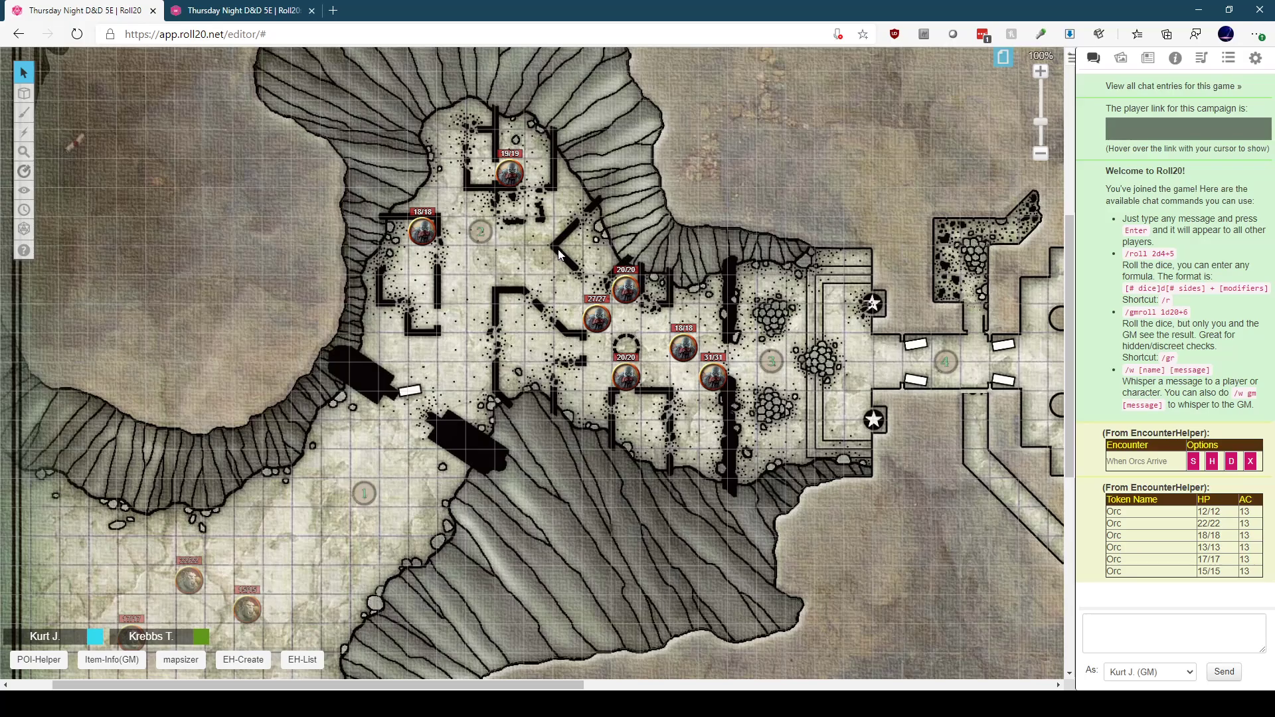
mouse_move(548, 253)
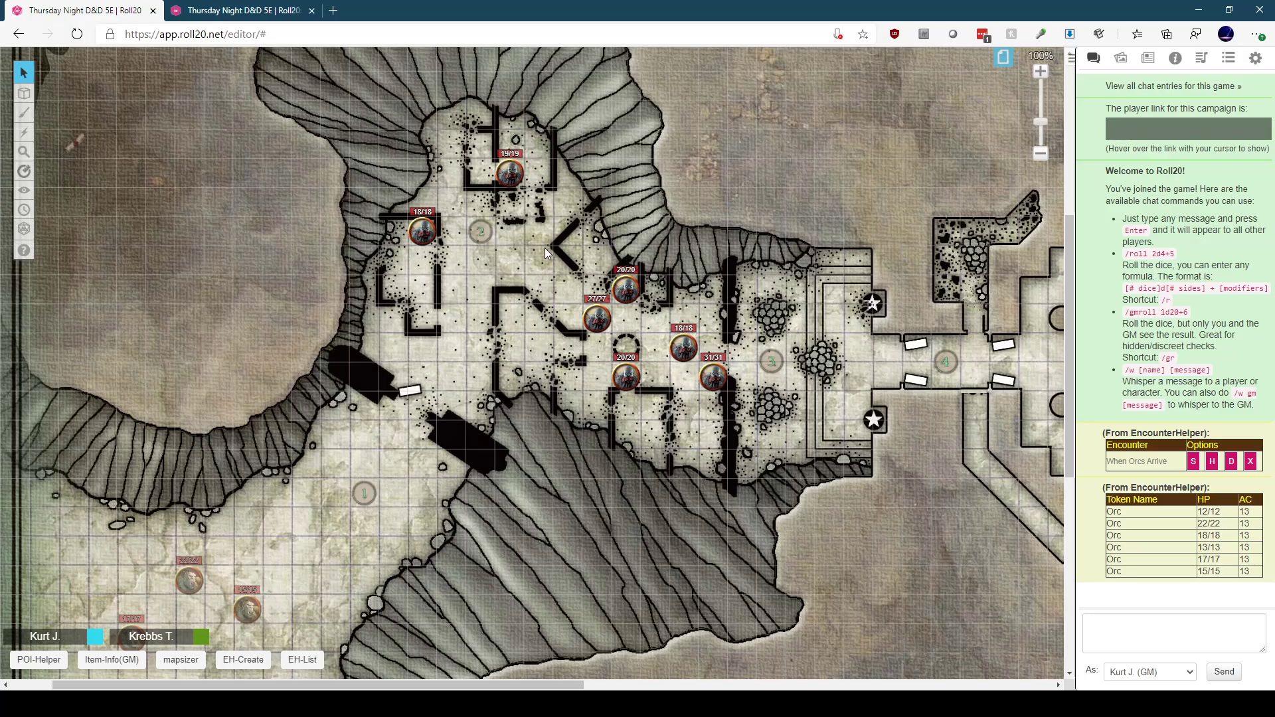
left_click_drag(553, 252, 749, 427)
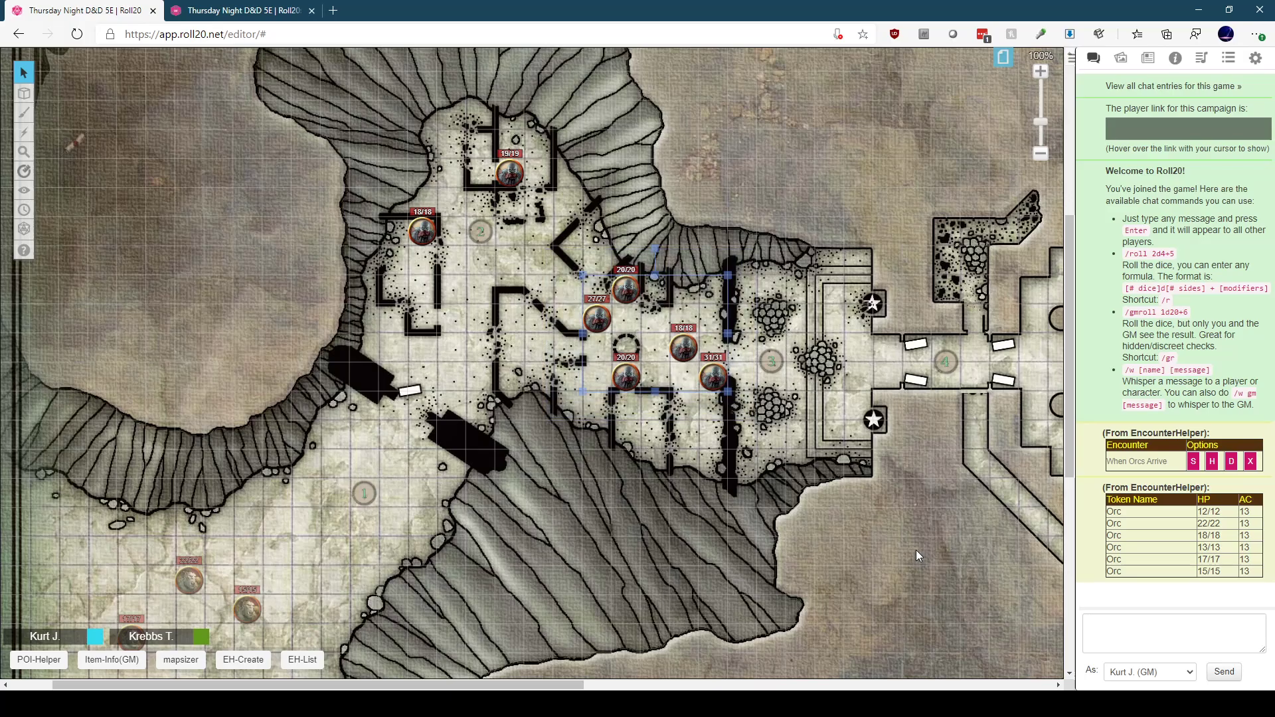
Step: Send the Encounter Helper create command naming the encounter 'Ghoul Gang'
left_click(1173, 633)
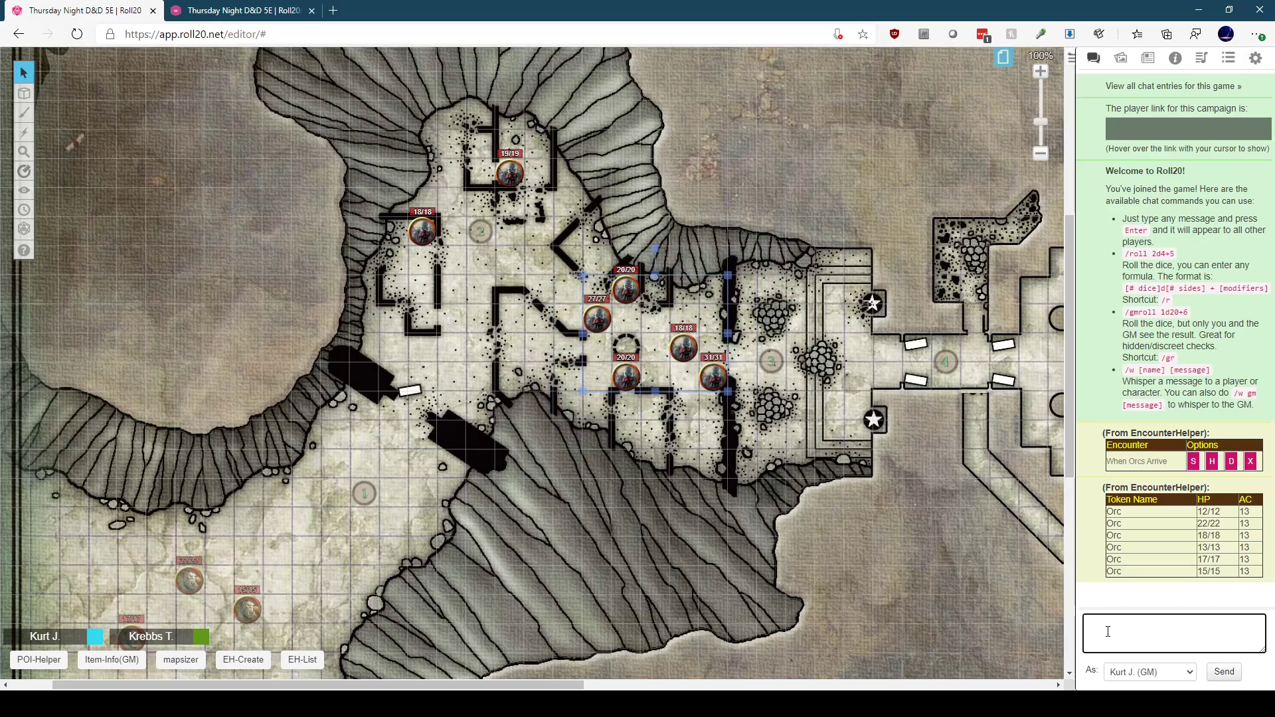
type("!ehg d")
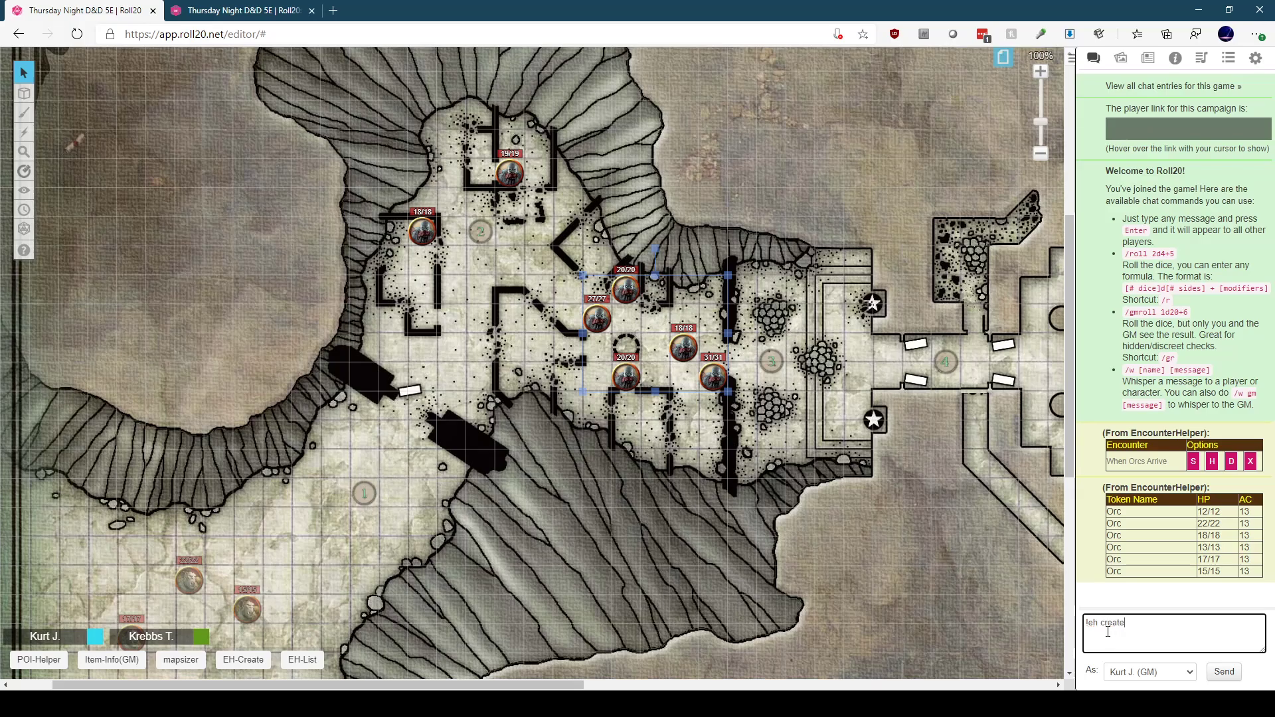
type("Ghoul Gang")
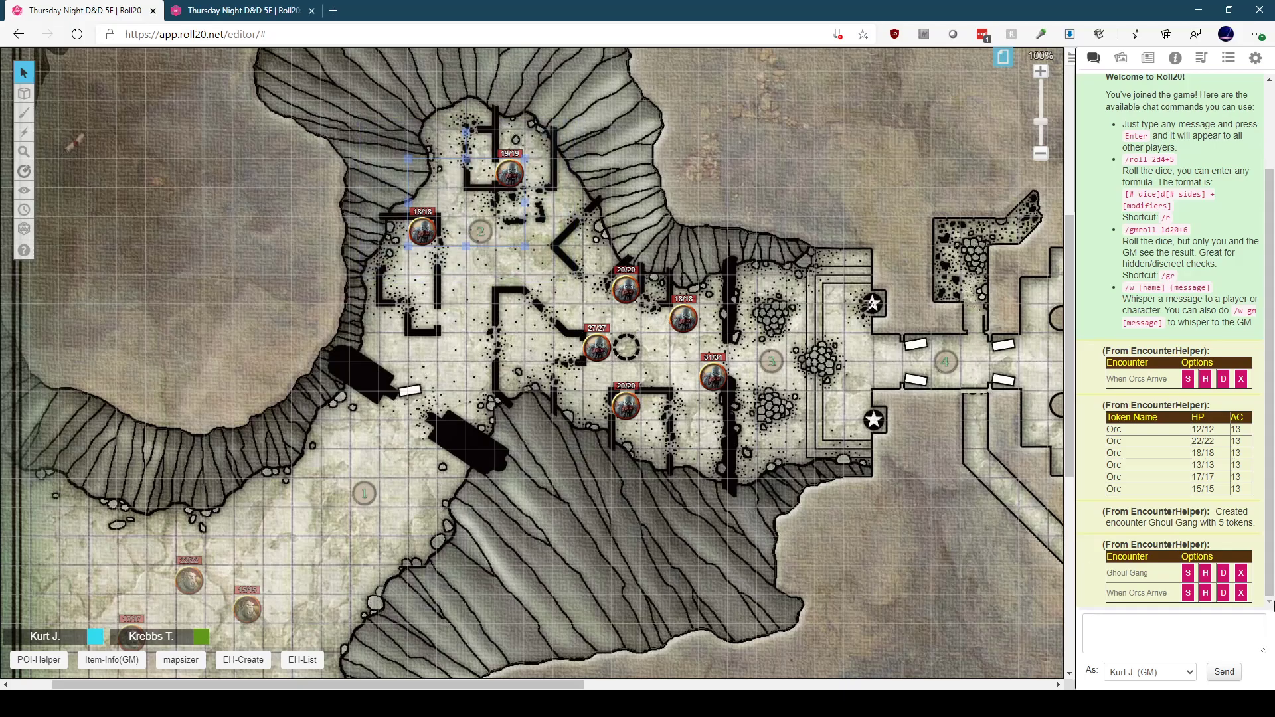
Step: Type an Encounter Helper command in chat
type("le")
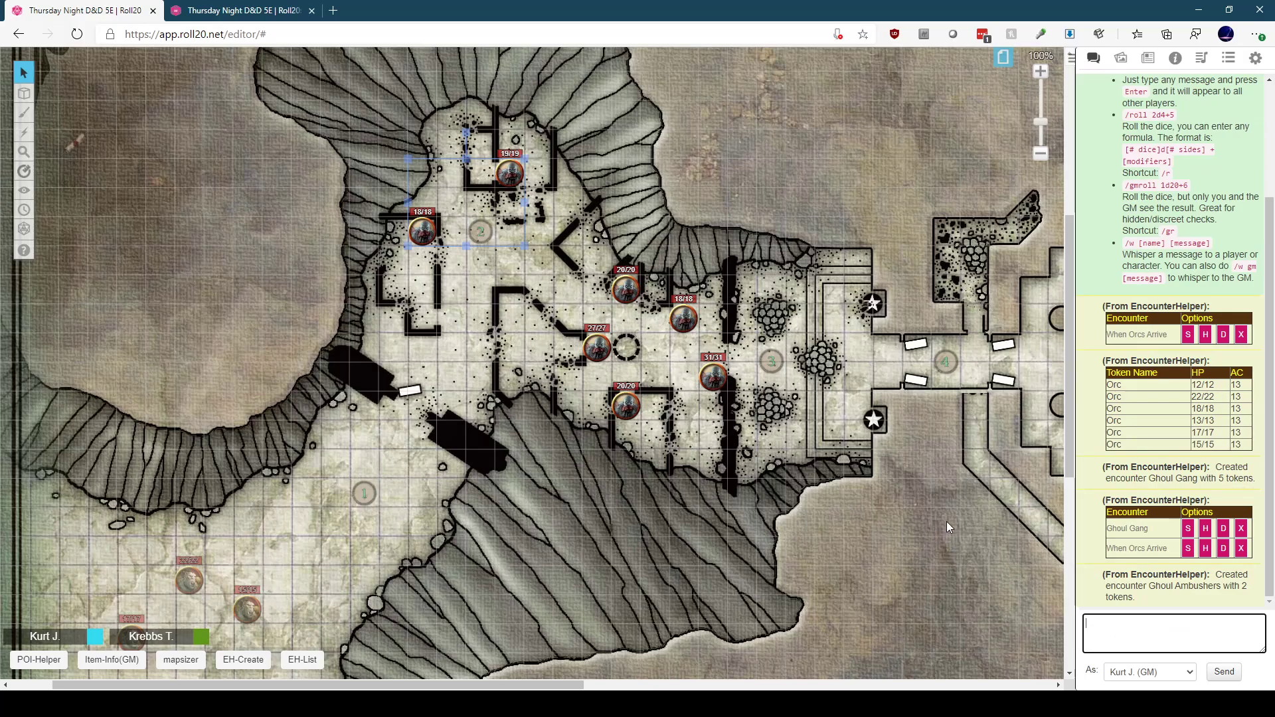
mouse_move(720, 598)
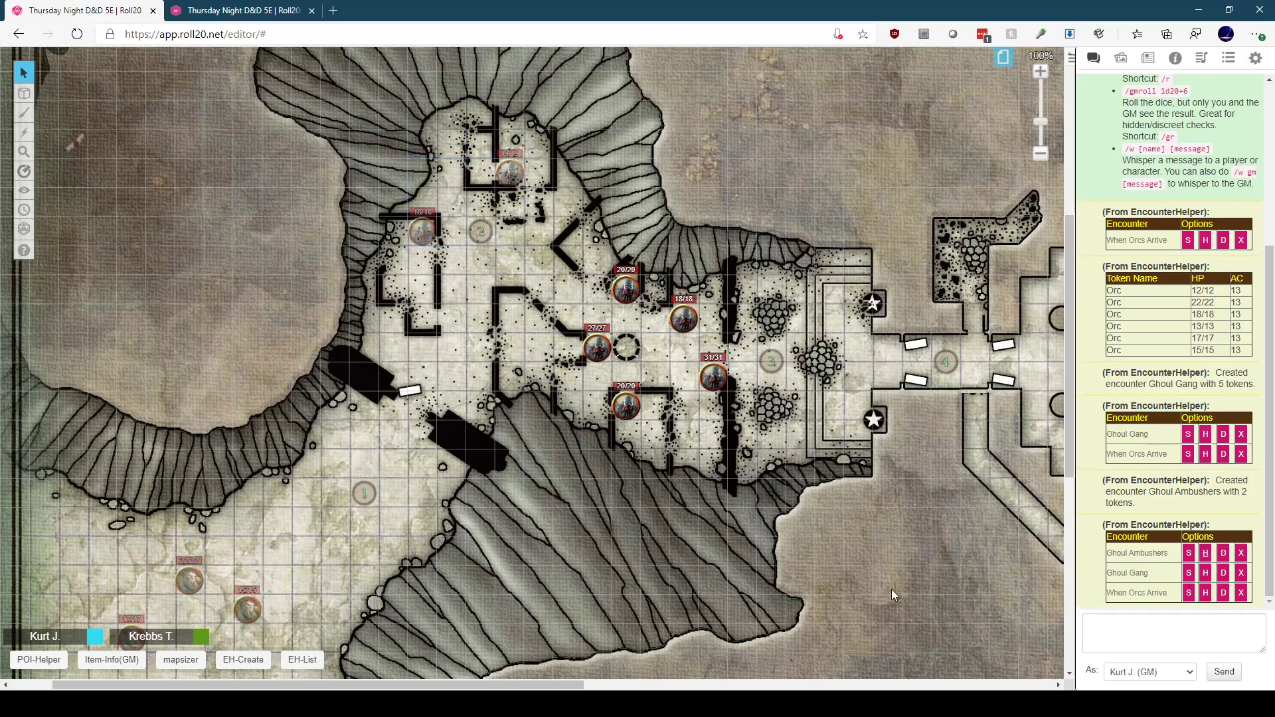
mouse_move(863, 521)
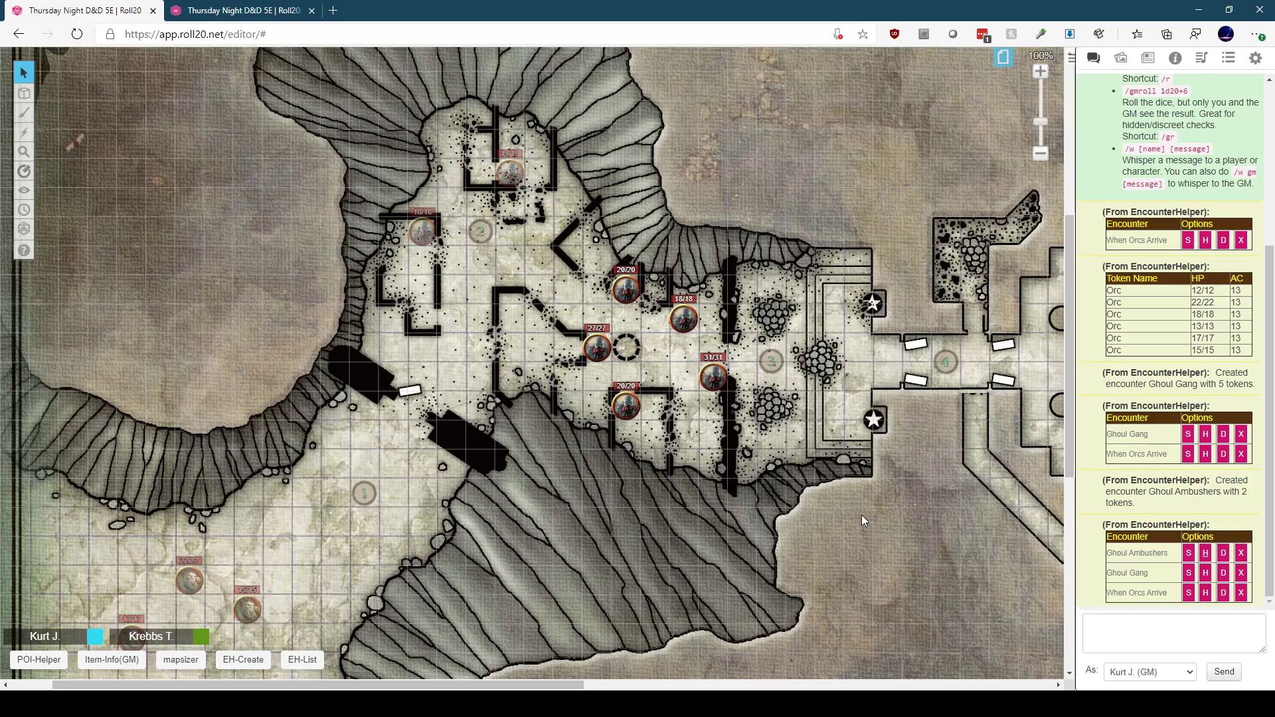
mouse_move(871, 567)
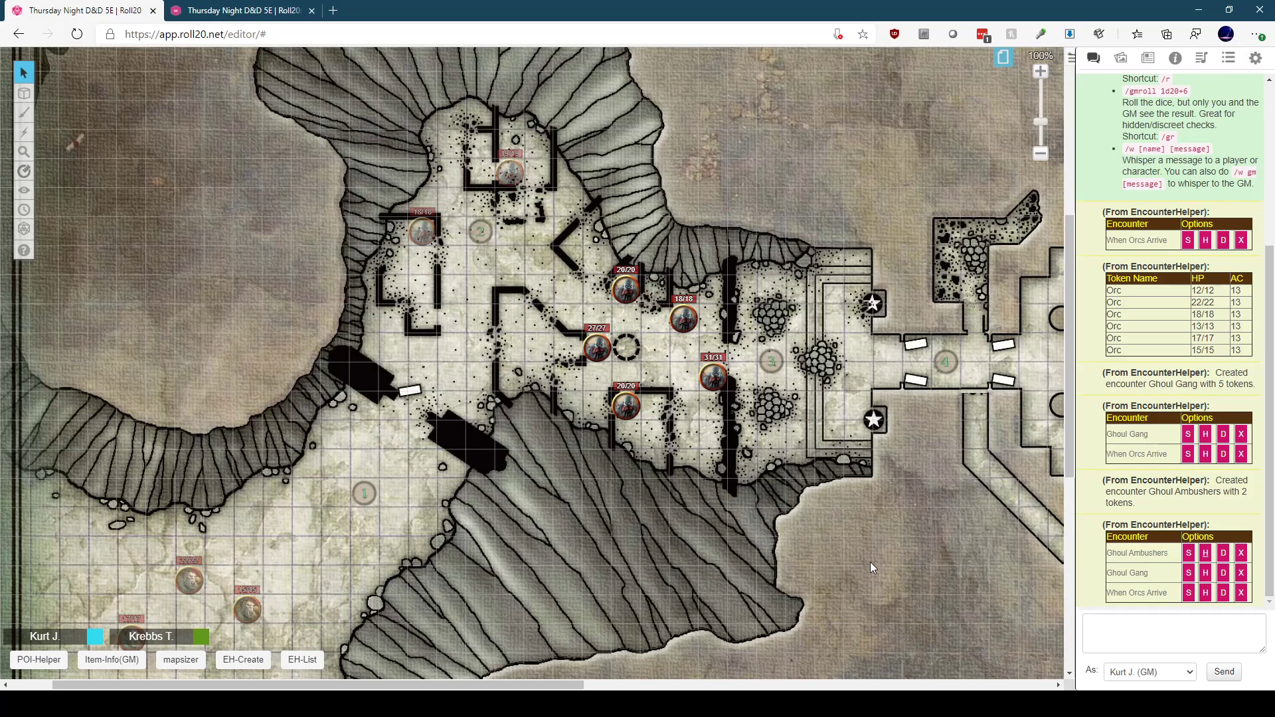
mouse_move(840, 529)
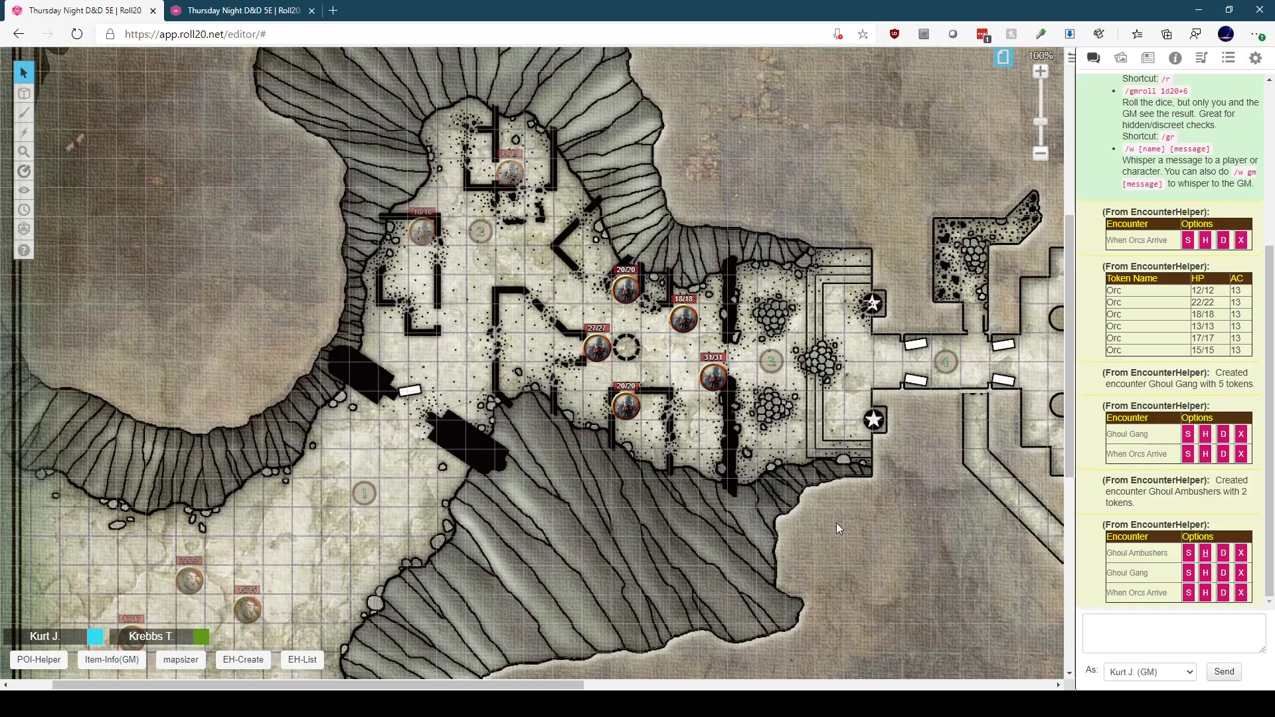
mouse_move(856, 534)
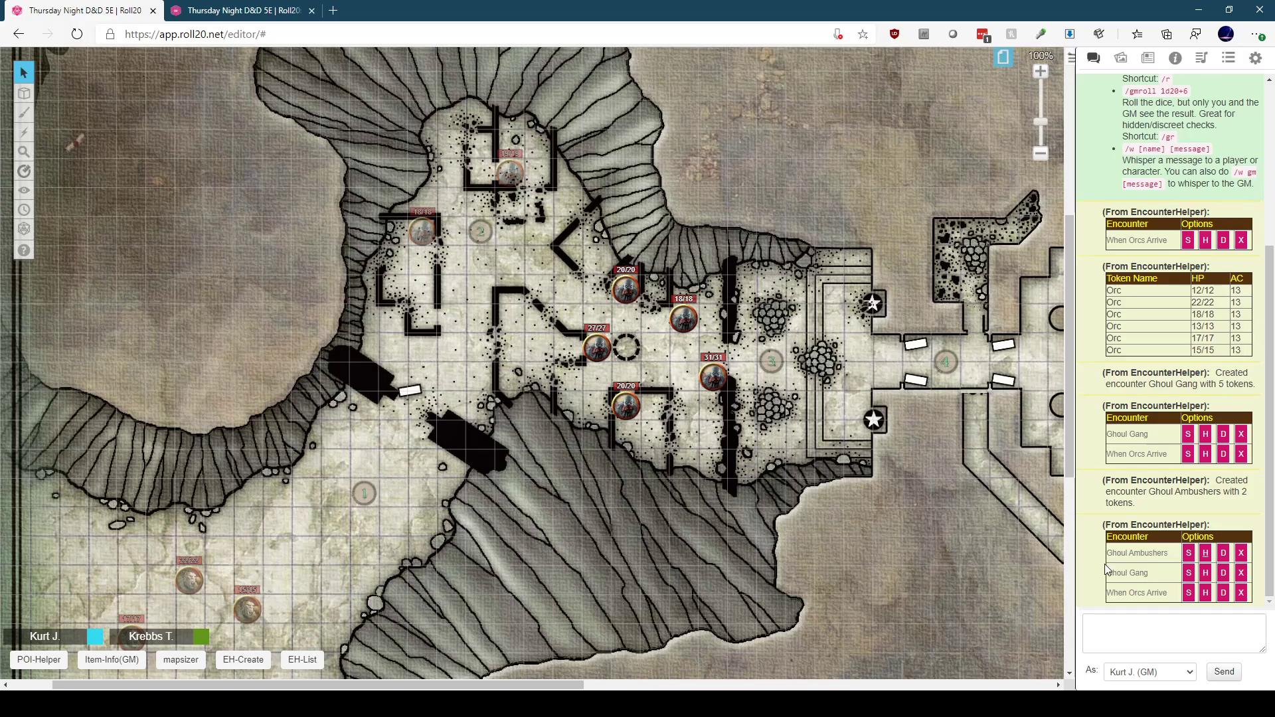
mouse_move(1207, 573)
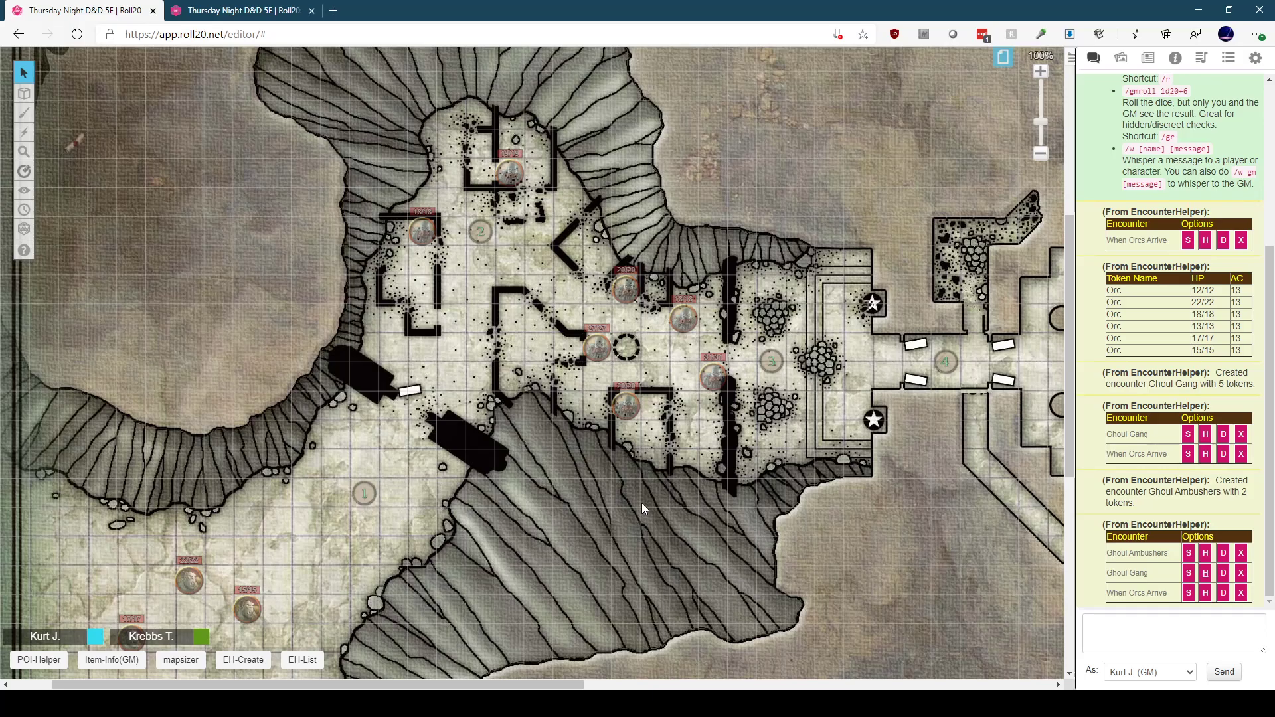
mouse_move(834, 537)
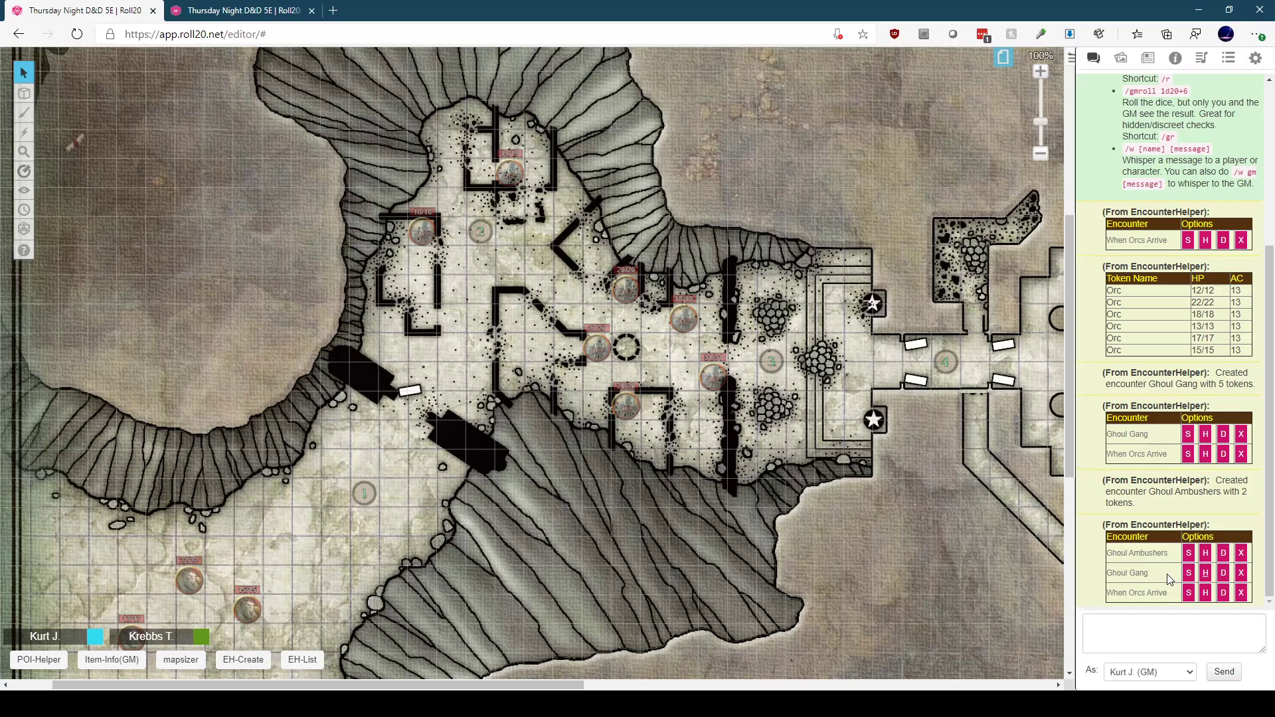
mouse_move(1174, 567)
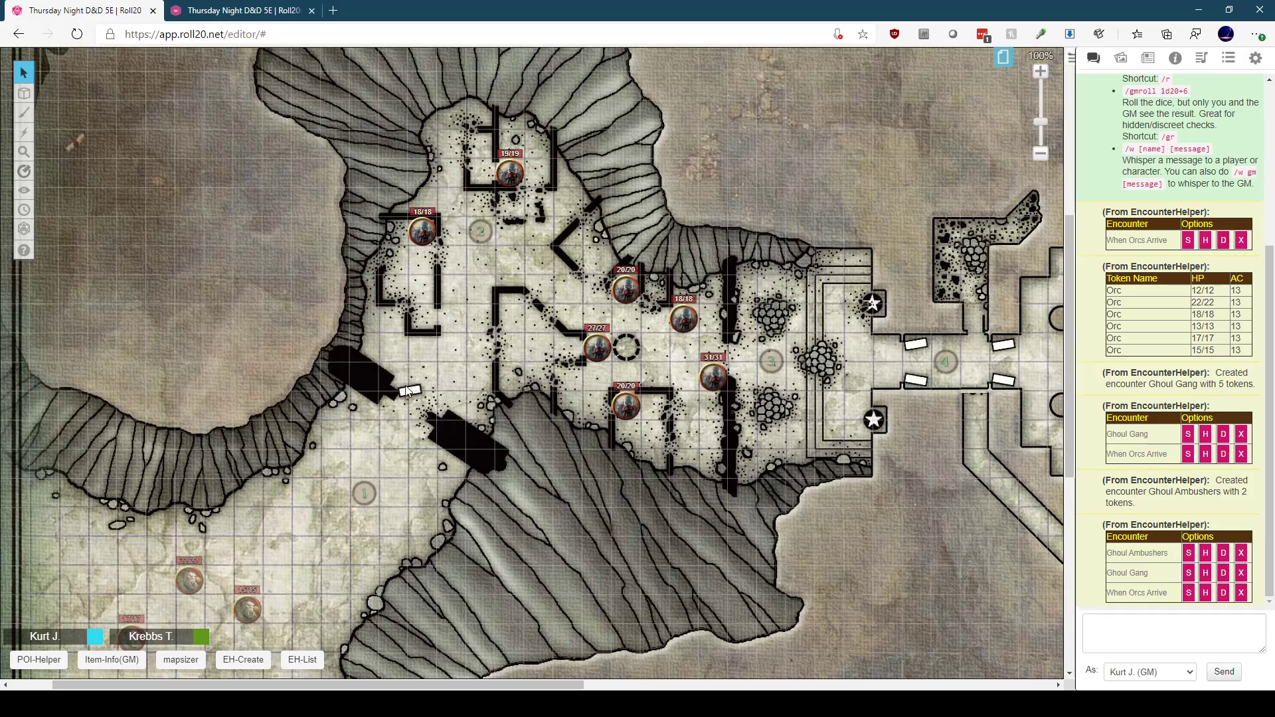
mouse_move(305, 114)
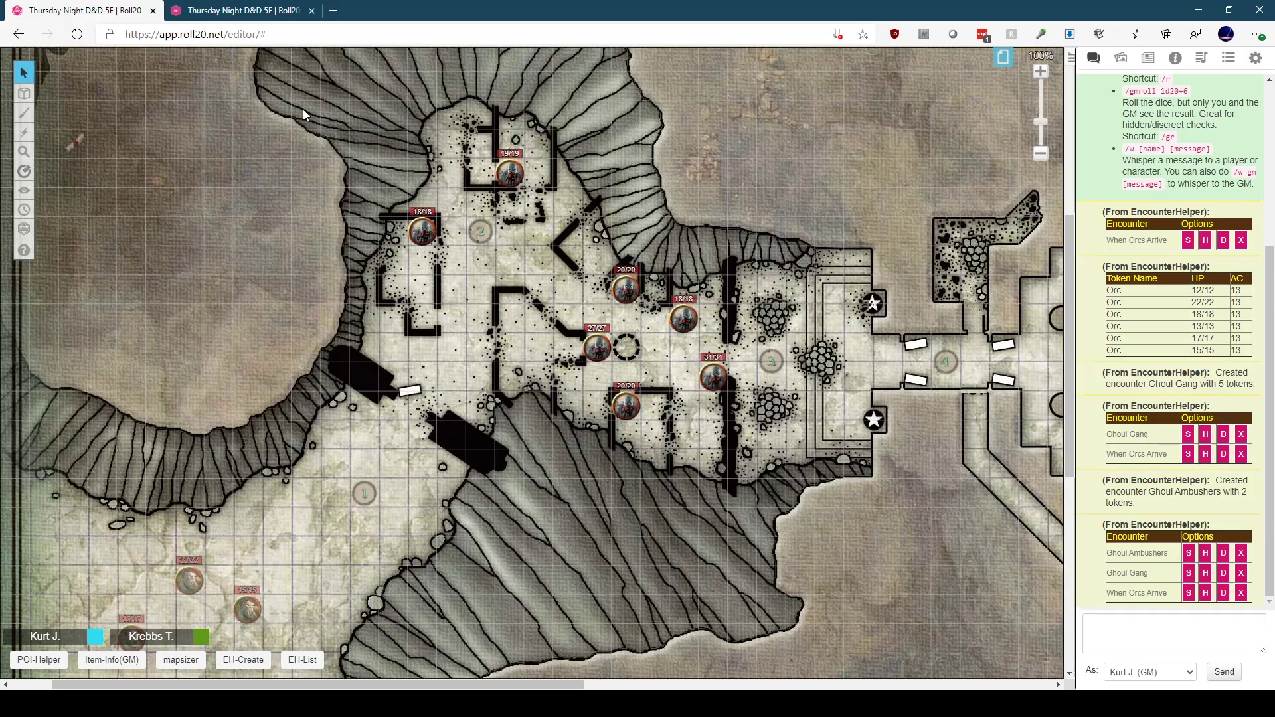
Step: Select all seven ghoul tokens, send '!eh create All the Ghouls', then '!eh list'
left_click_drag(307, 110, 813, 475)
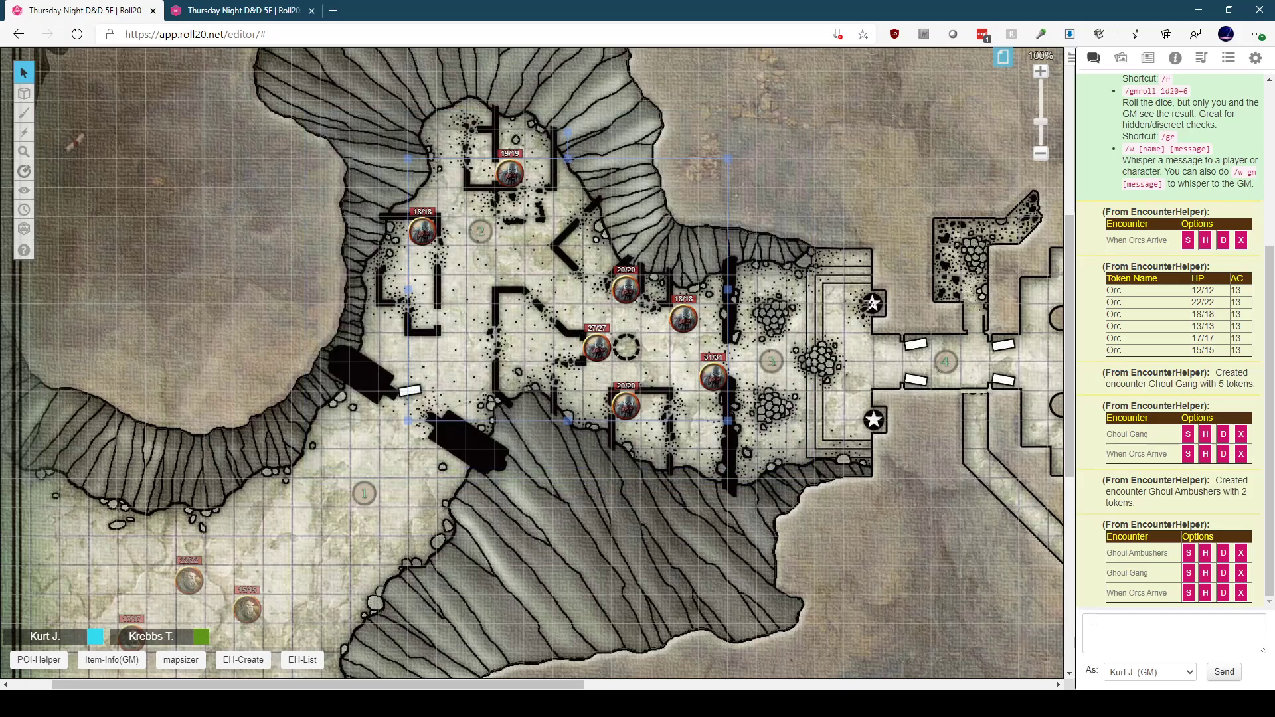
type("!eh")
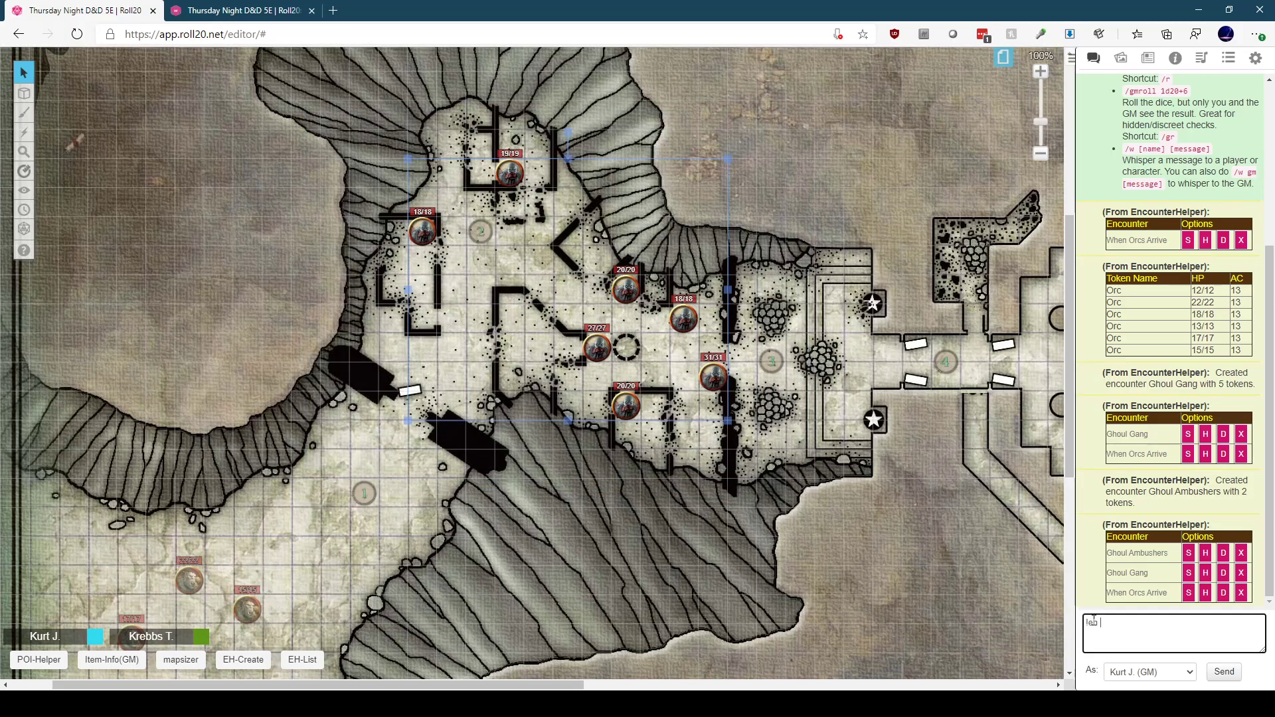
type("create A")
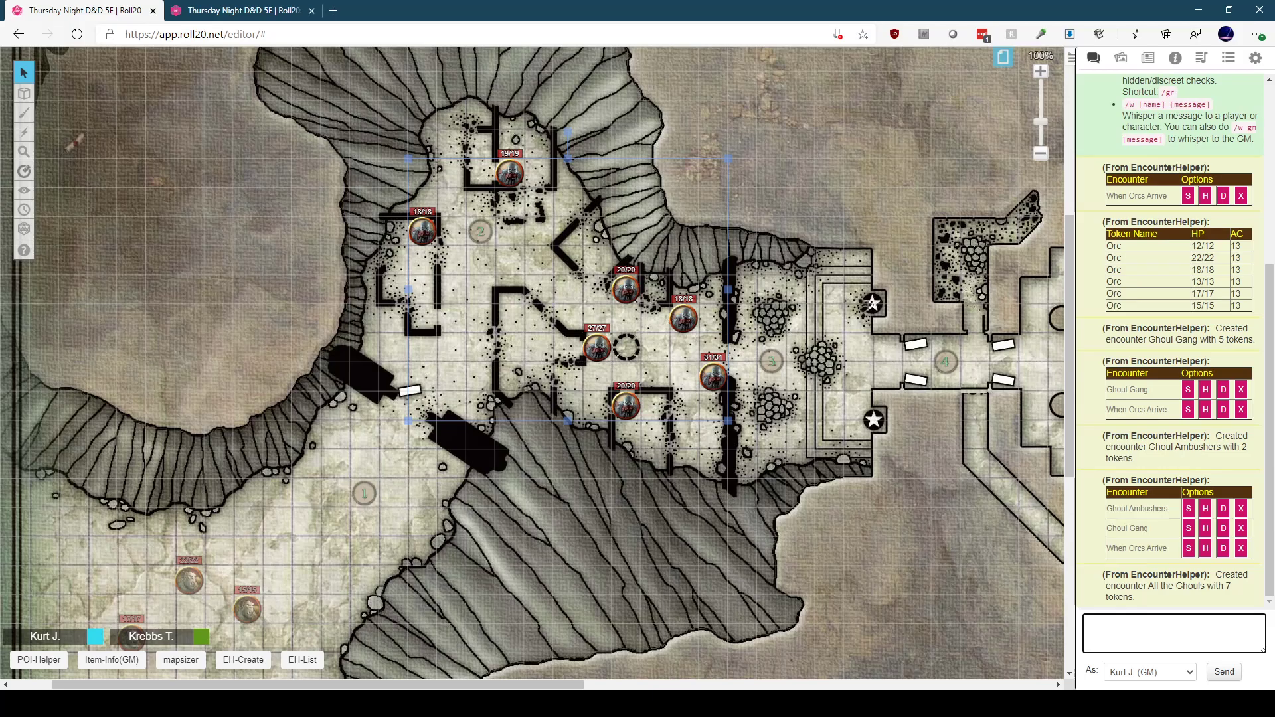
left_click(1174, 633)
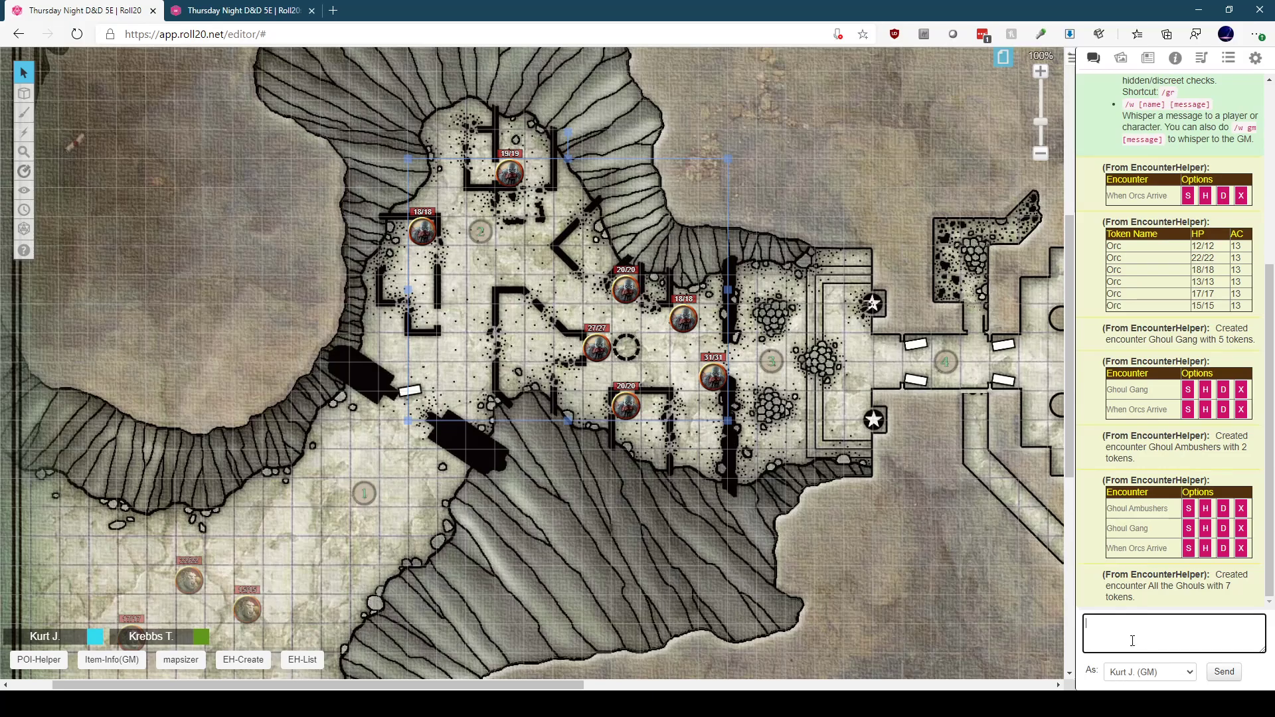
type("!eh list")
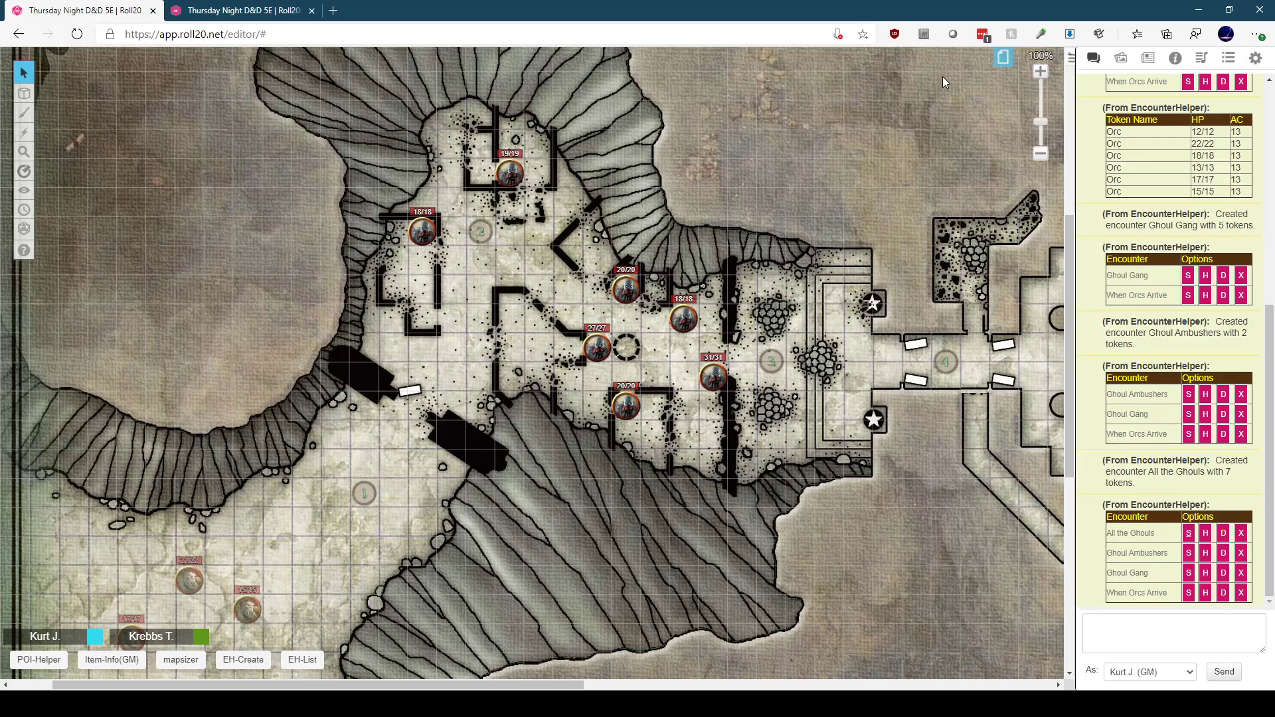
mouse_move(982, 456)
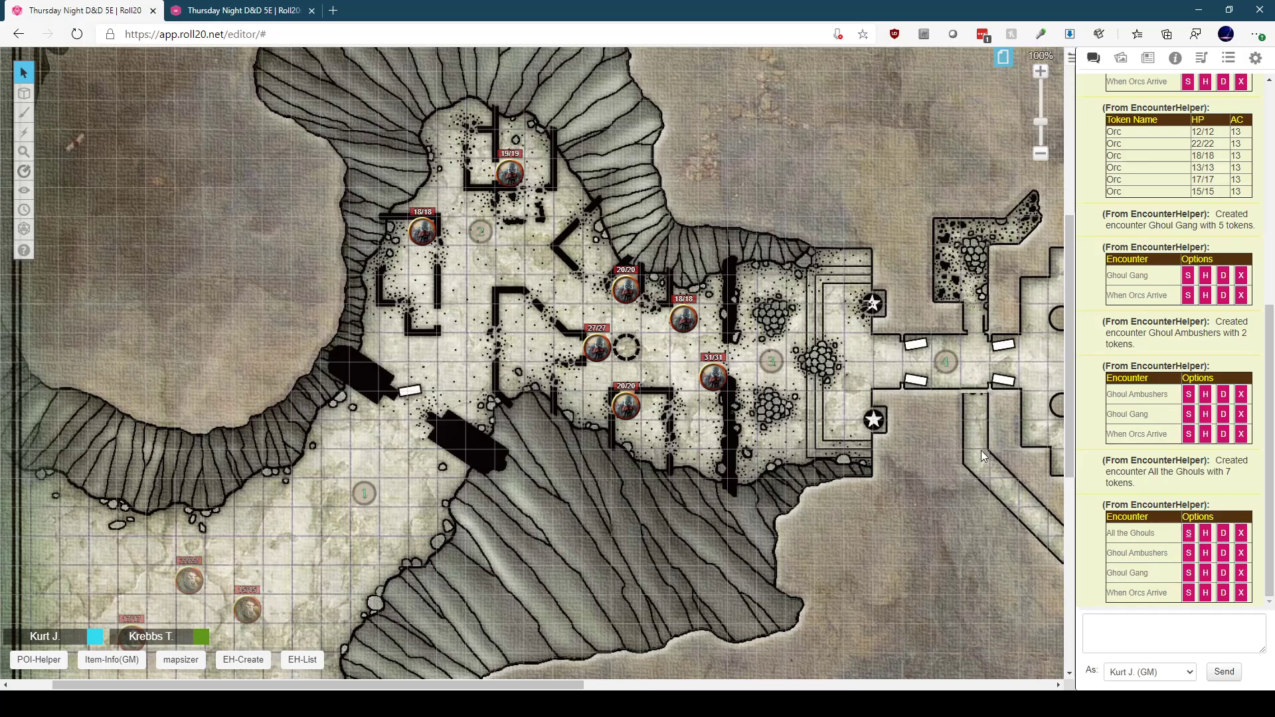
mouse_move(1012, 498)
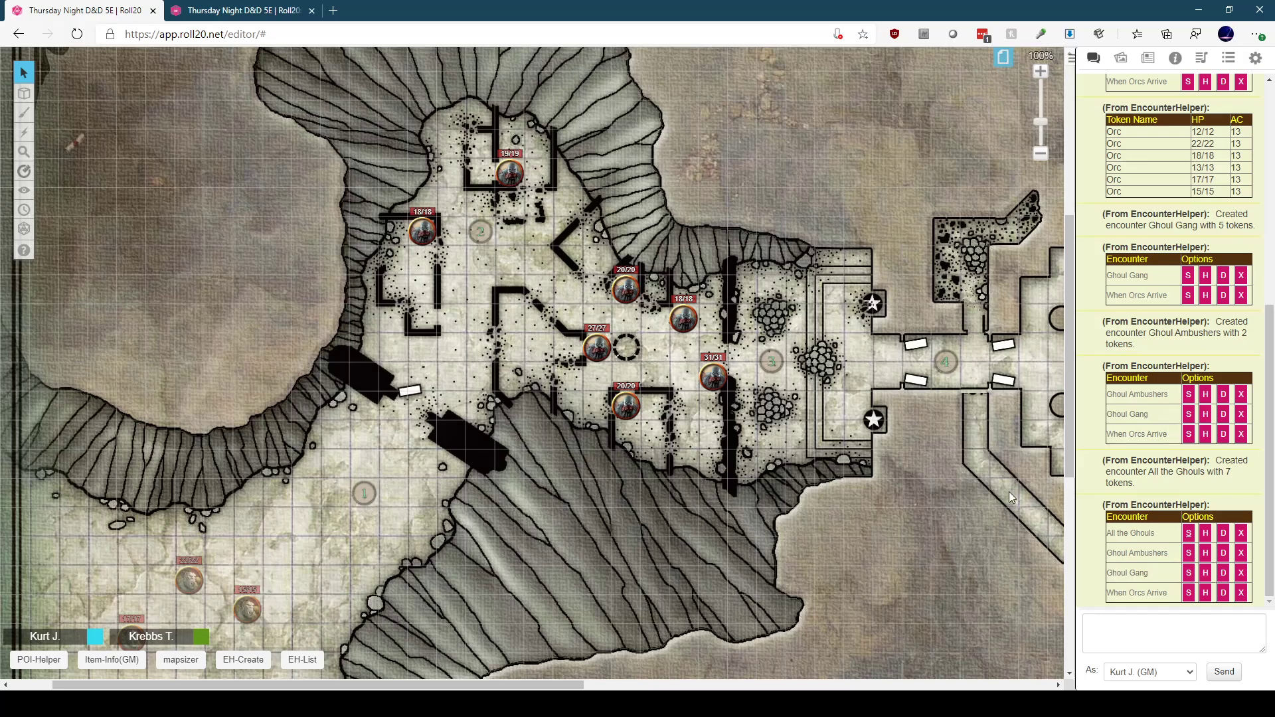
mouse_move(1000, 481)
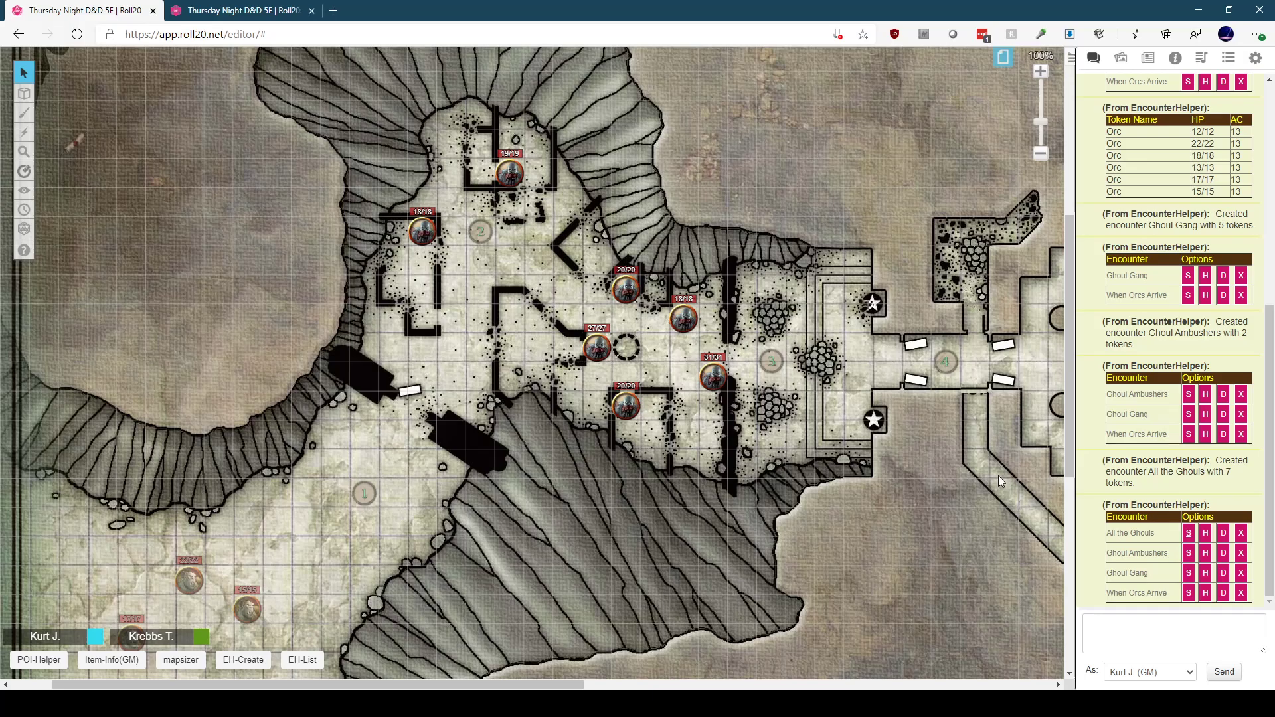
mouse_move(982, 235)
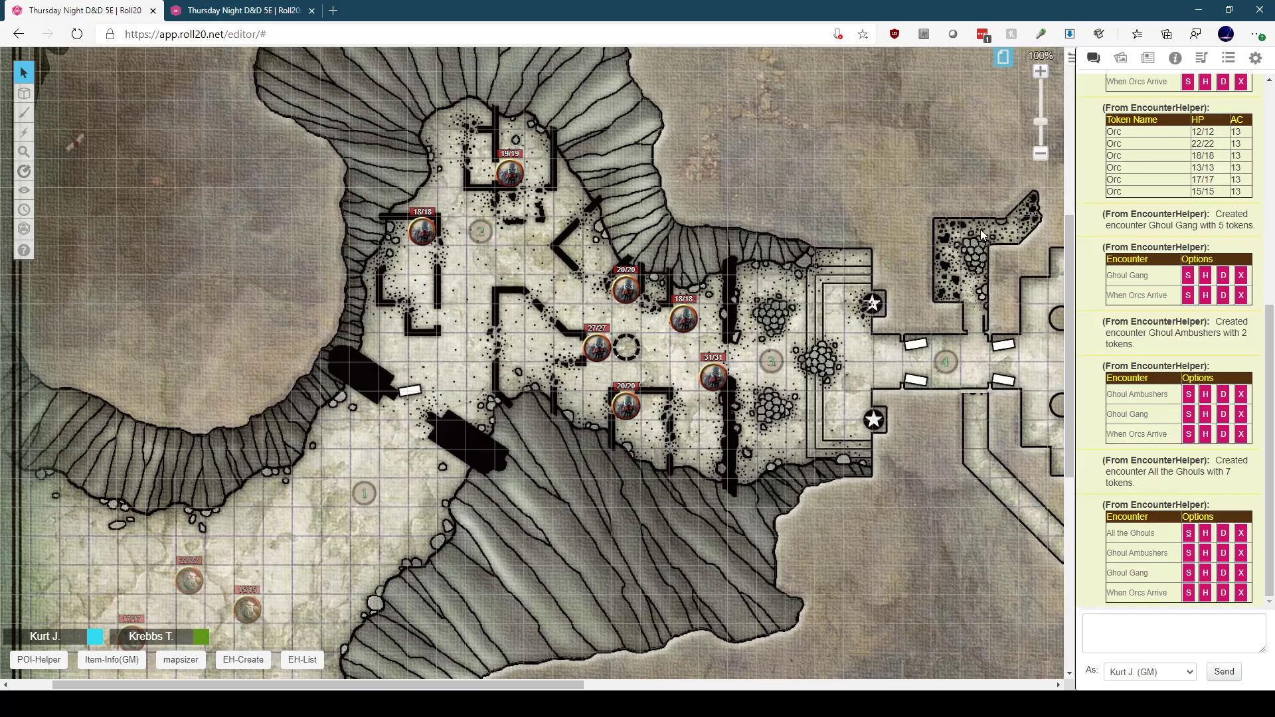
mouse_move(998, 120)
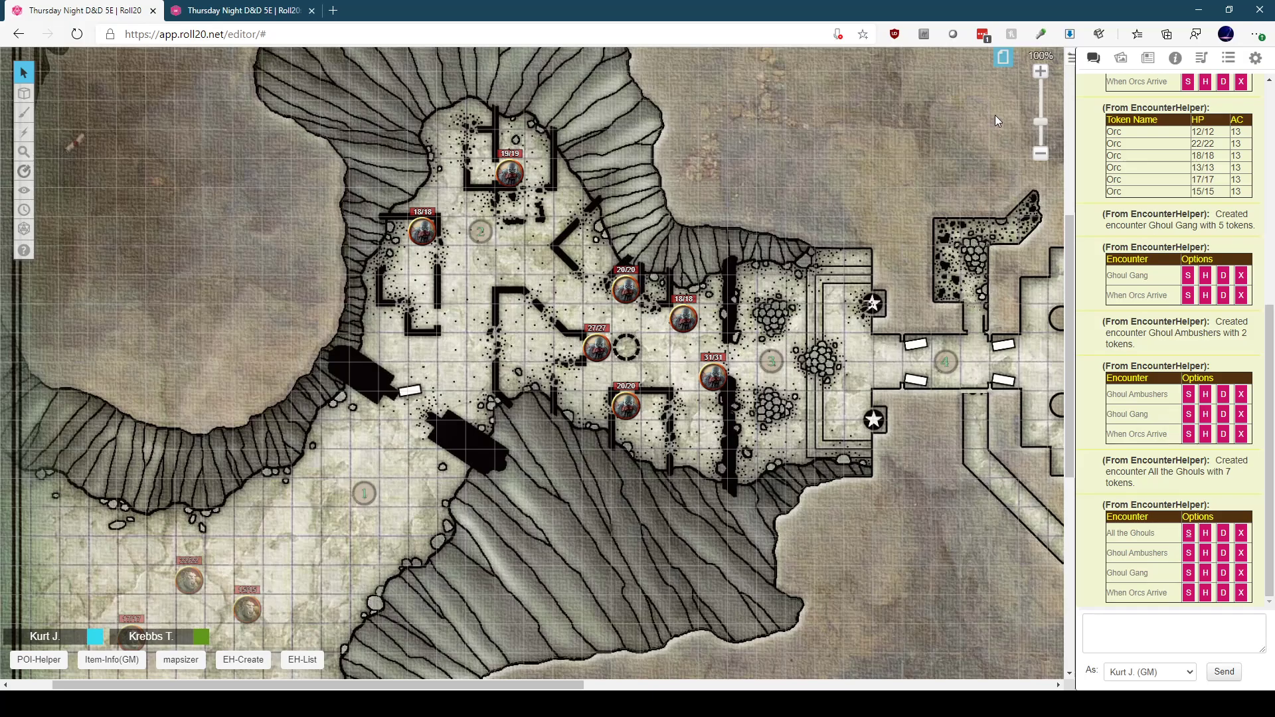
mouse_move(1010, 101)
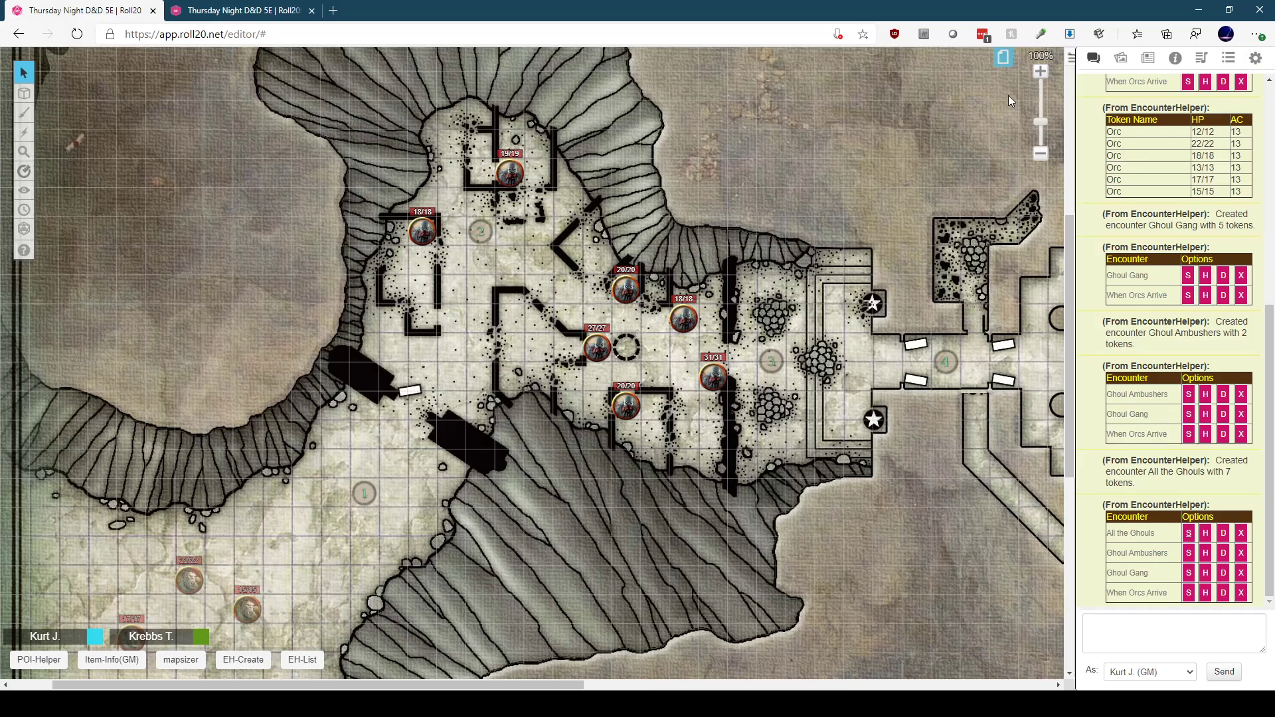
mouse_move(1003, 57)
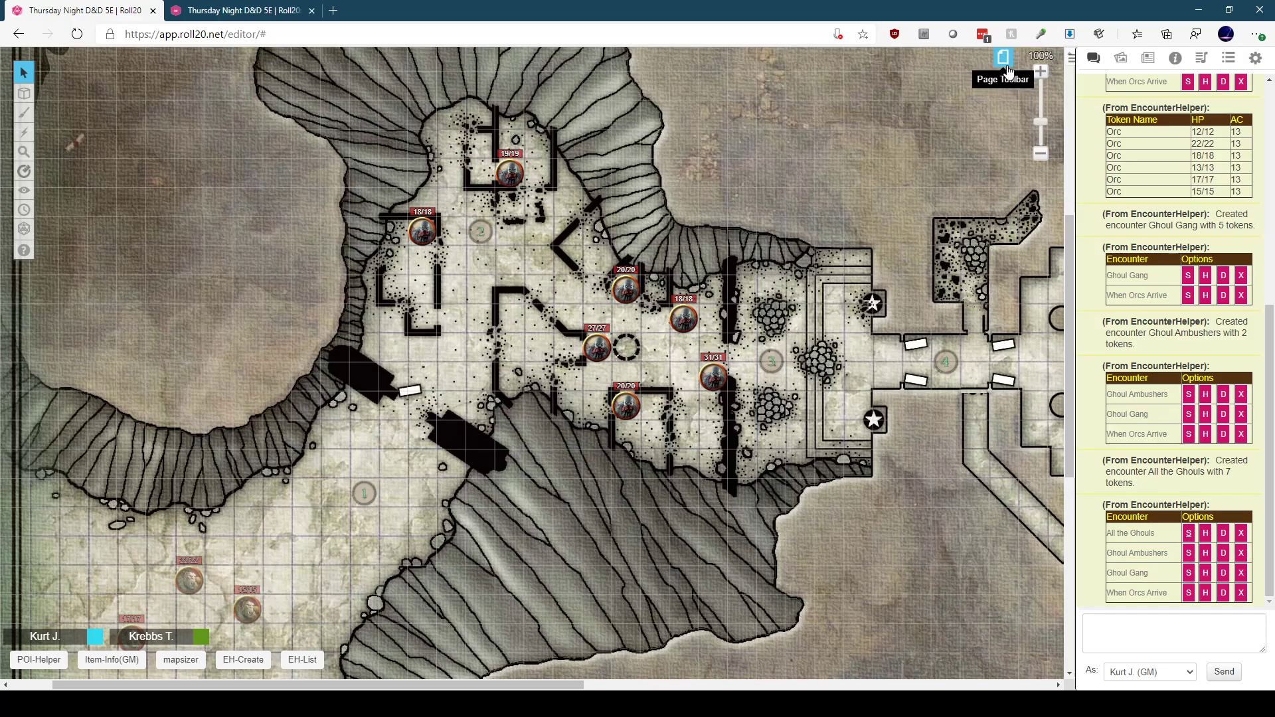
Step: Switch to the forest road page, zoom out, and send '!eh list' in chat
left_click(1004, 57)
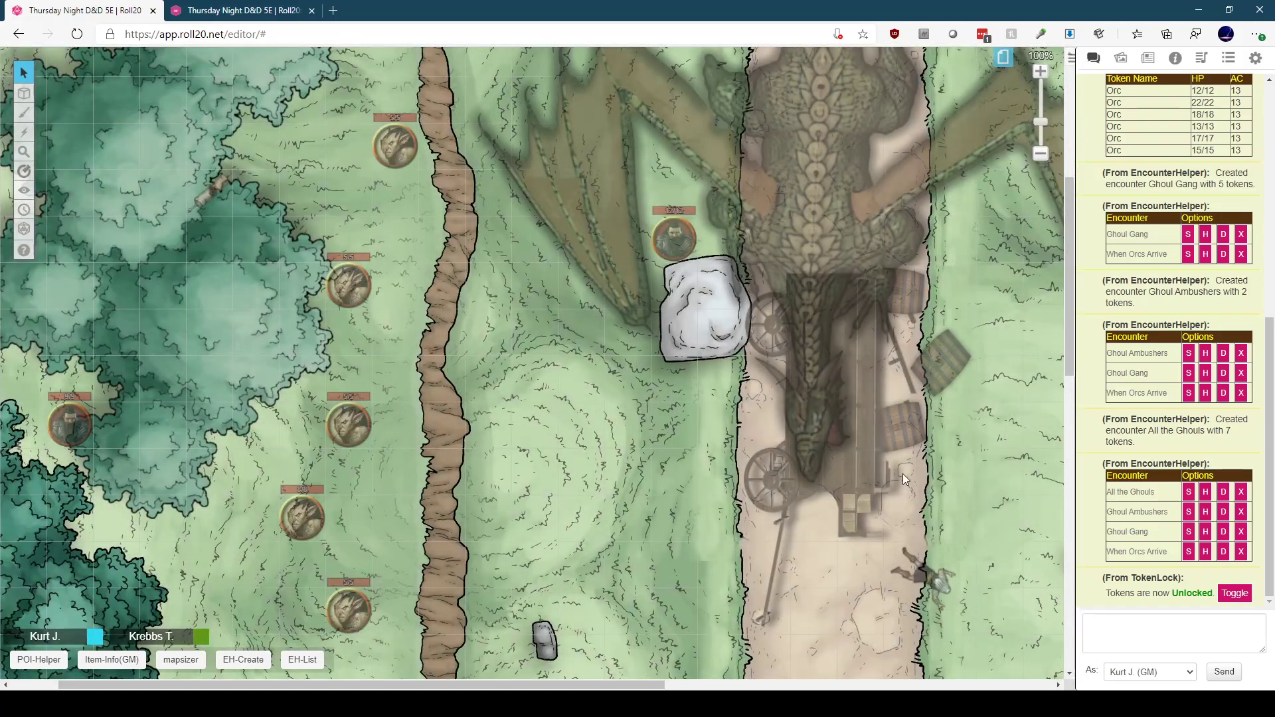
left_click(1040, 155)
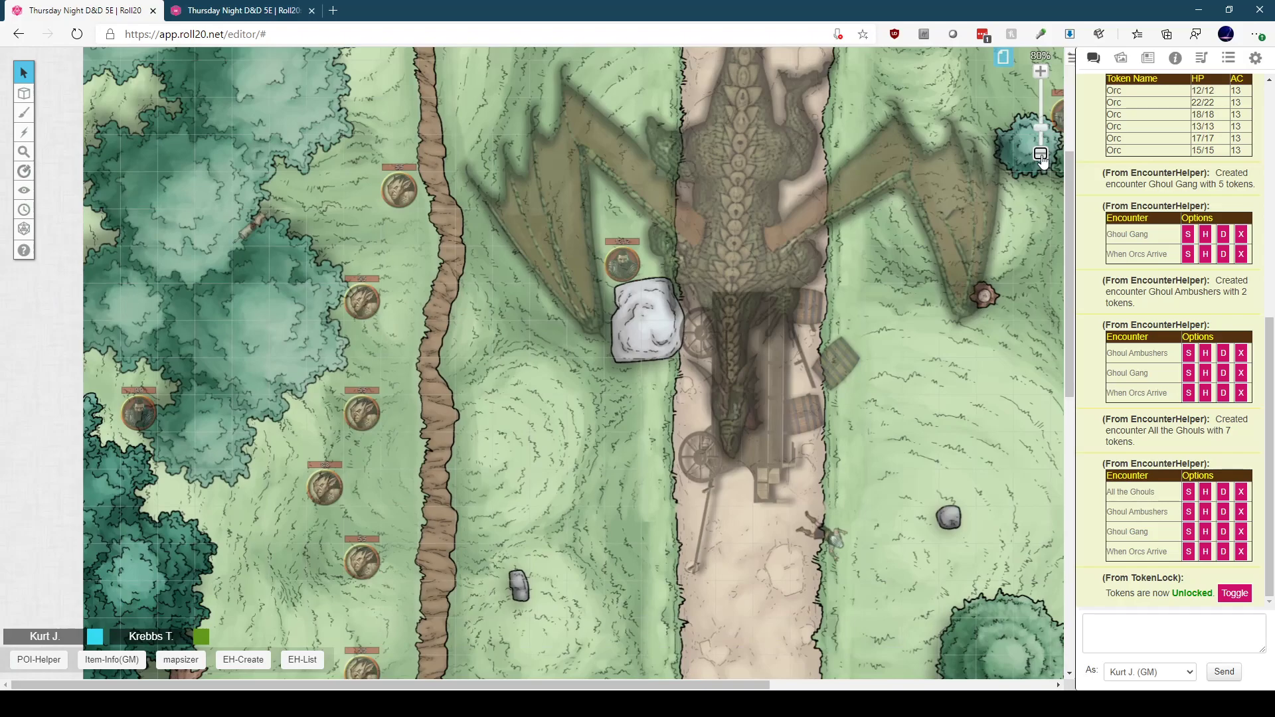
left_click(1041, 70)
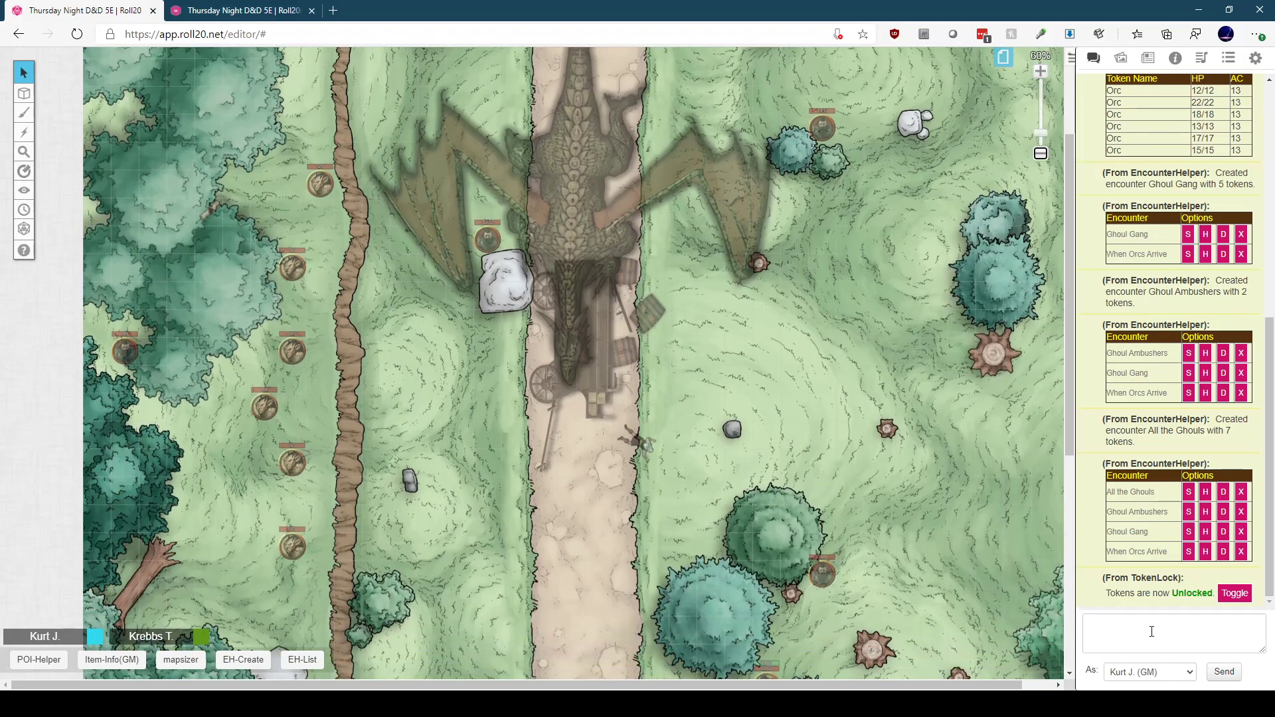
type("leh")
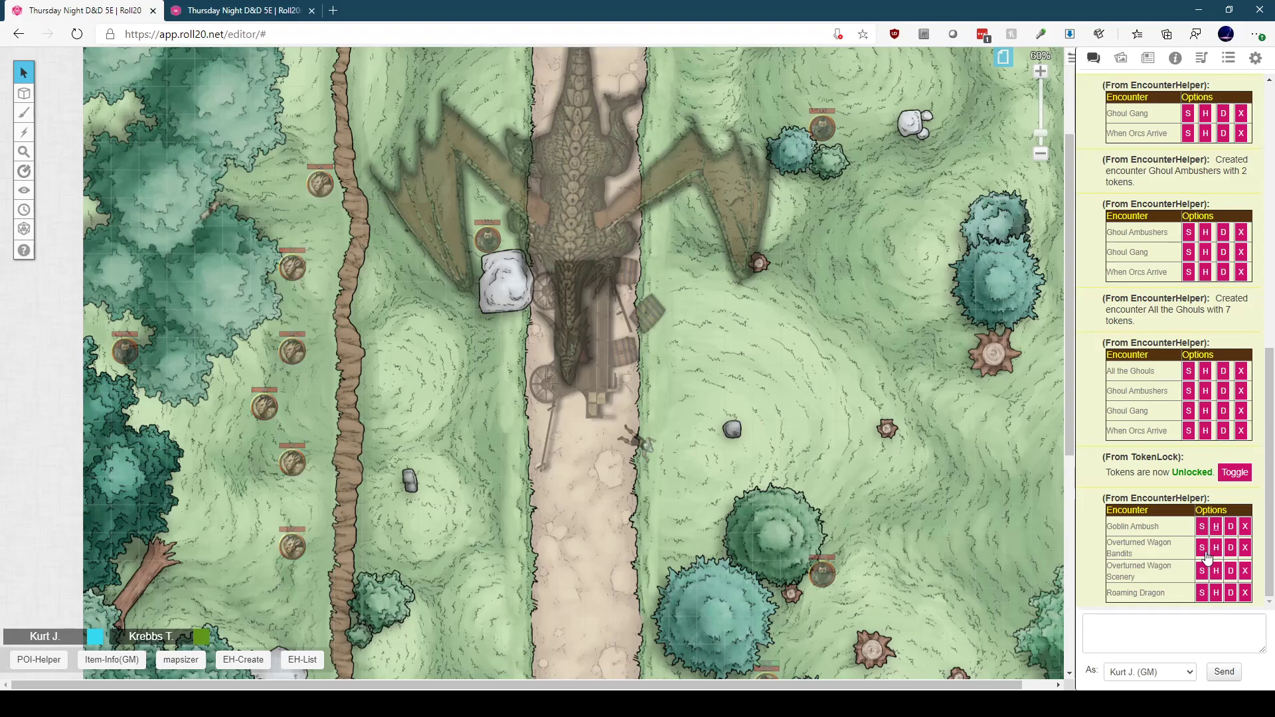
Step: Show the Overturned Wagon scenery encounter on the forest road
left_click(1201, 547)
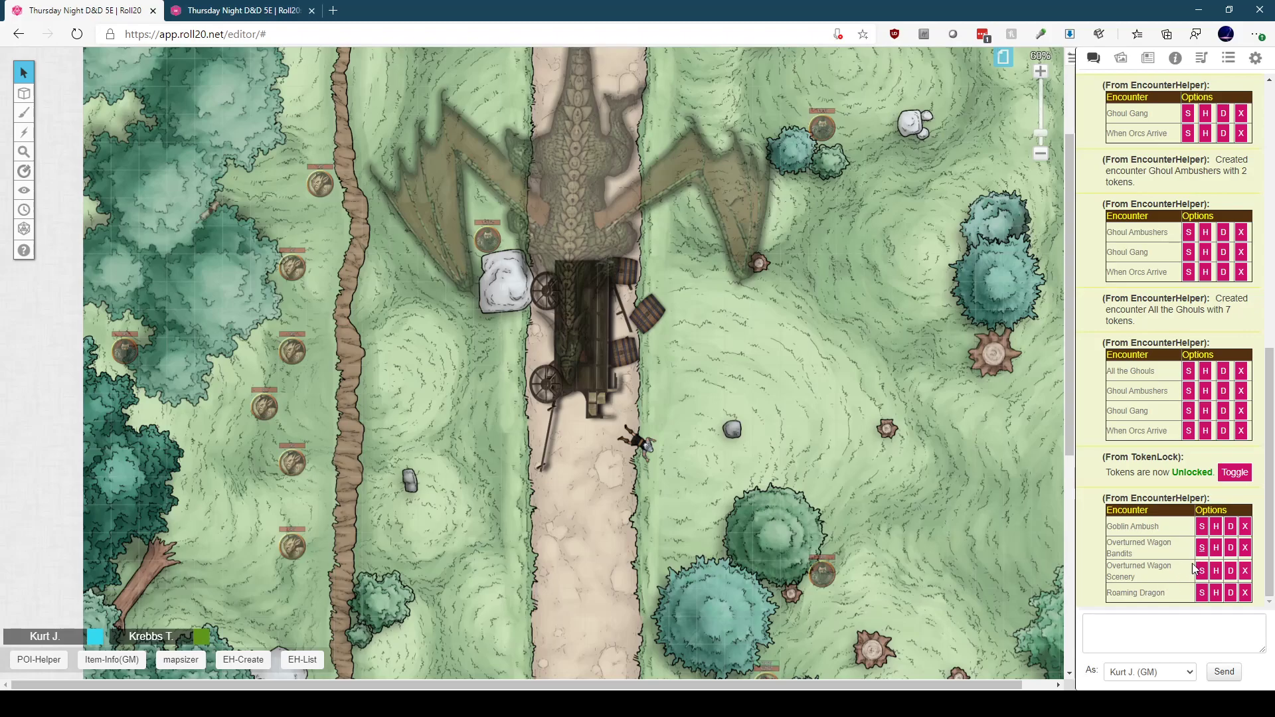
mouse_move(1211, 556)
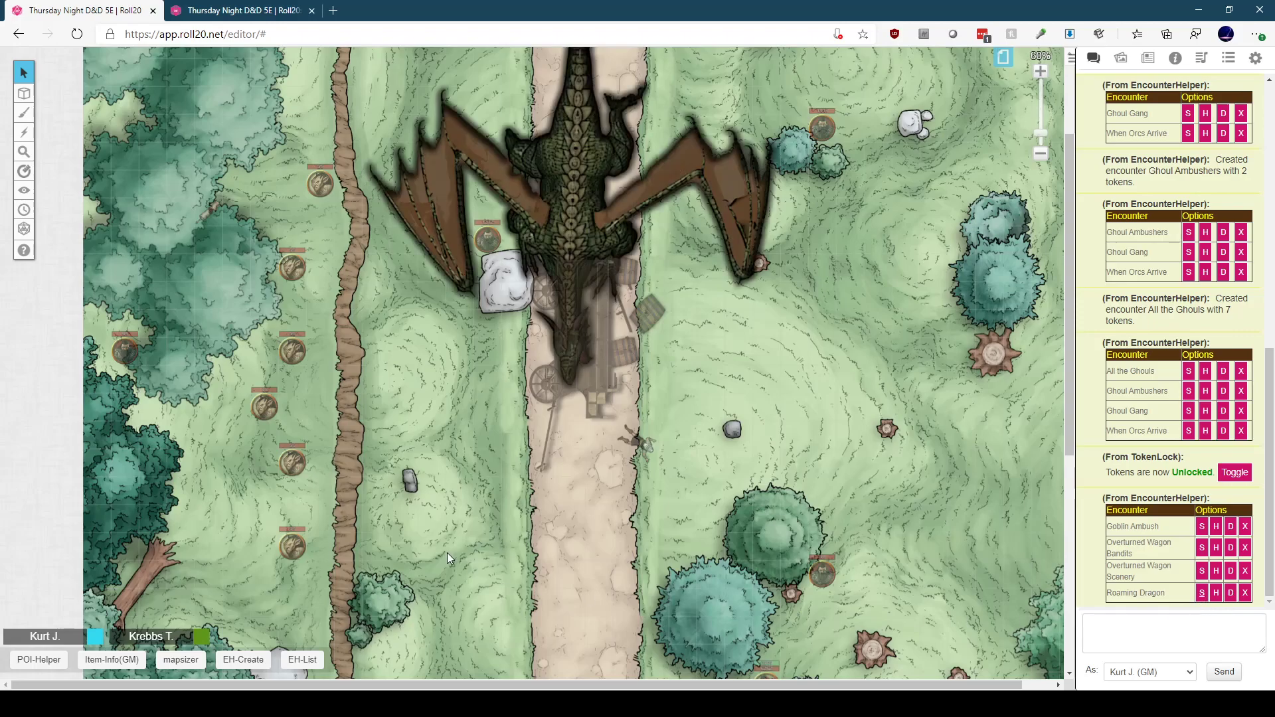
mouse_move(458, 457)
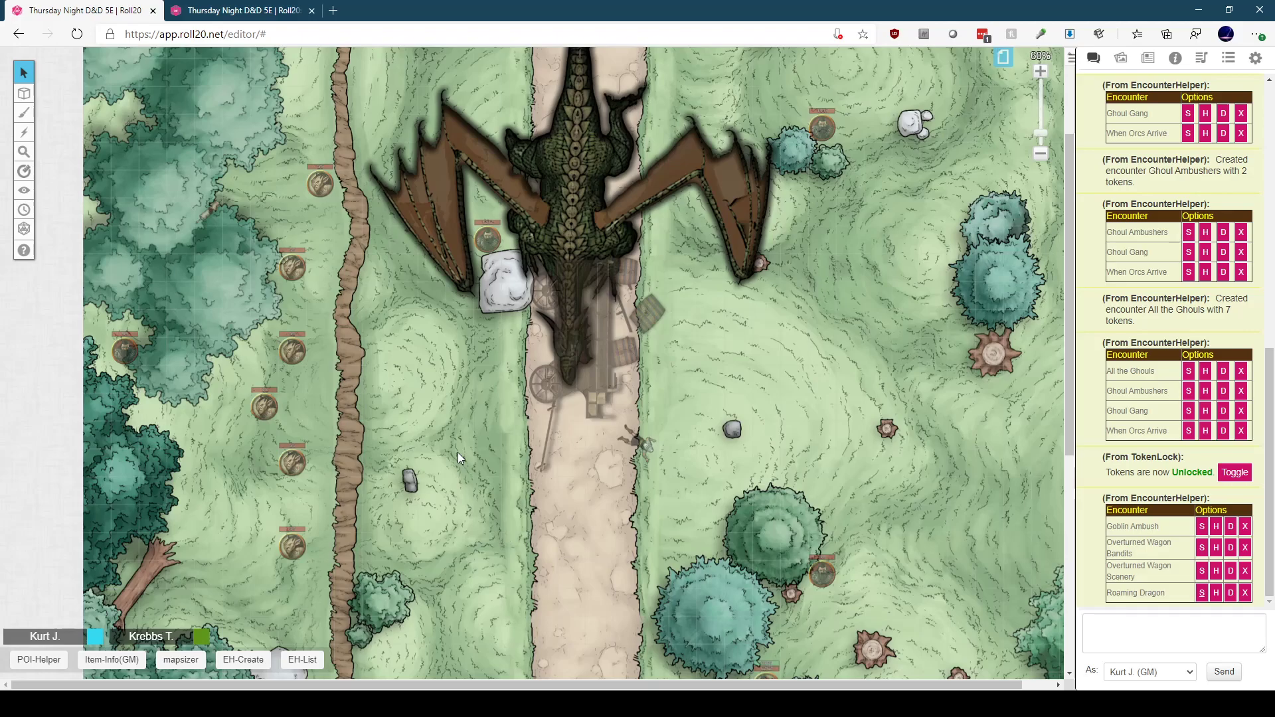
mouse_move(468, 457)
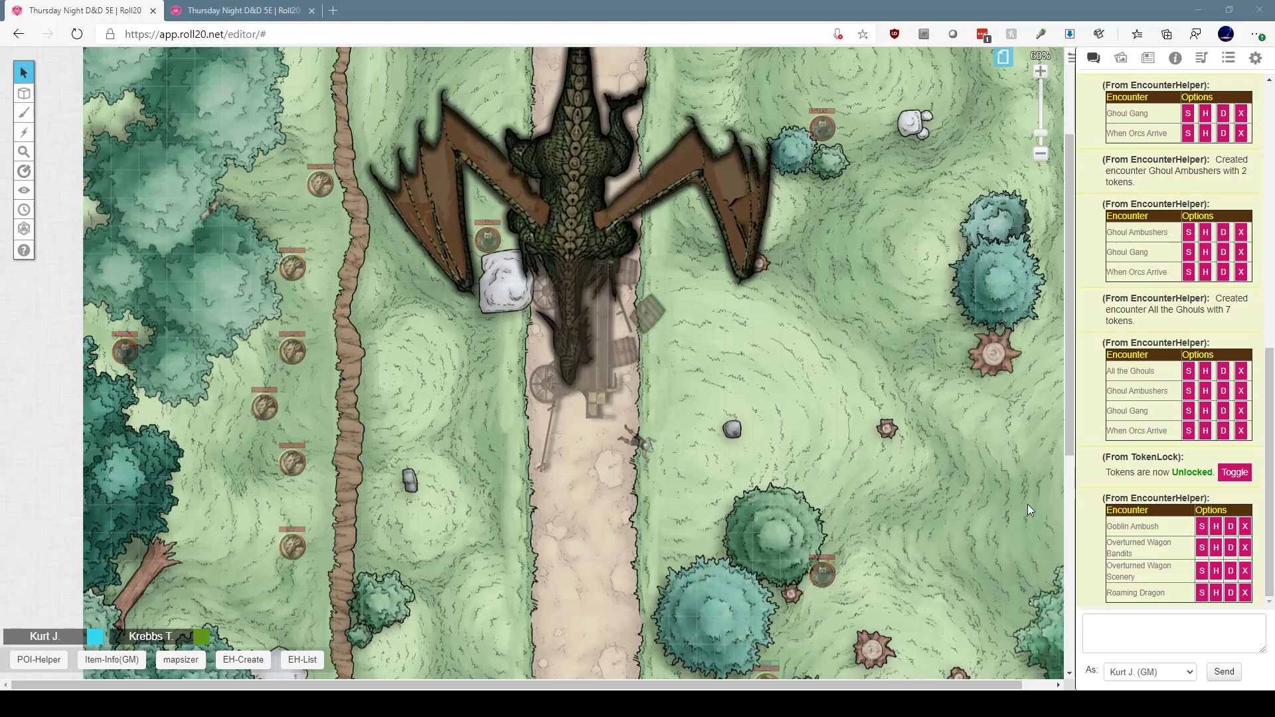
mouse_move(1098, 519)
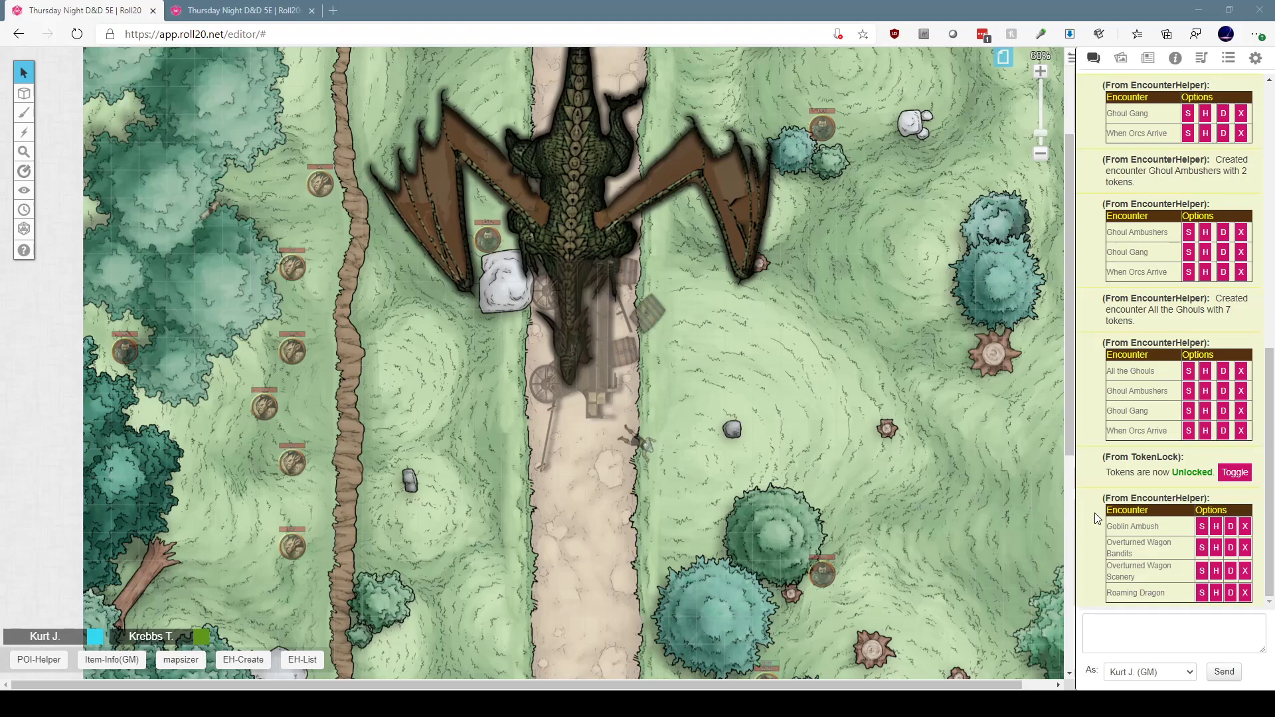